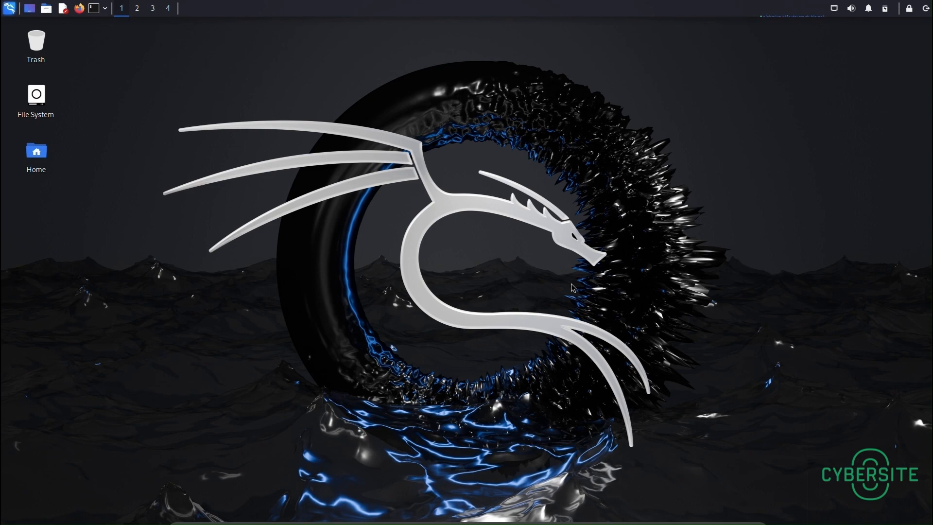
{"action": "mouse_move", "coordinate": [390, 220]}
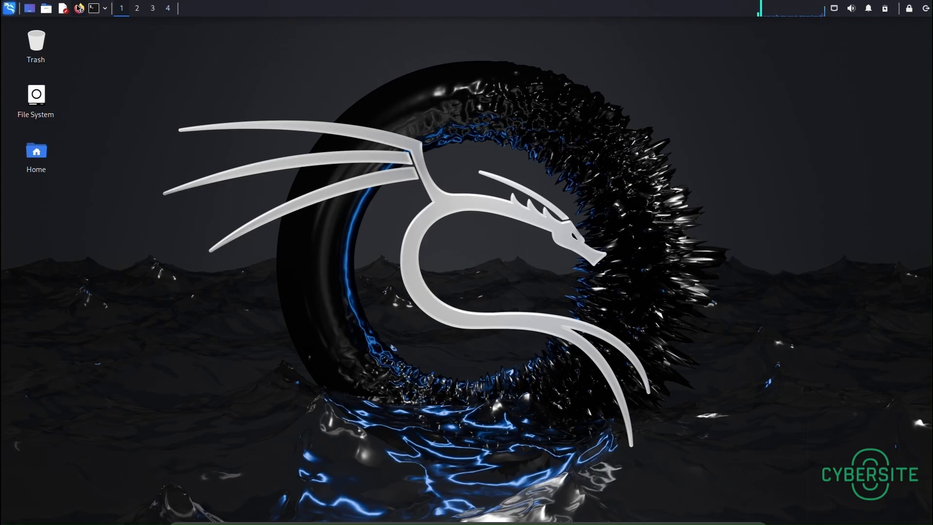
Launch Firefox and search Google for 'gr33n37 ip changer'.
{"action": "left_click", "coordinate": [78, 8]}
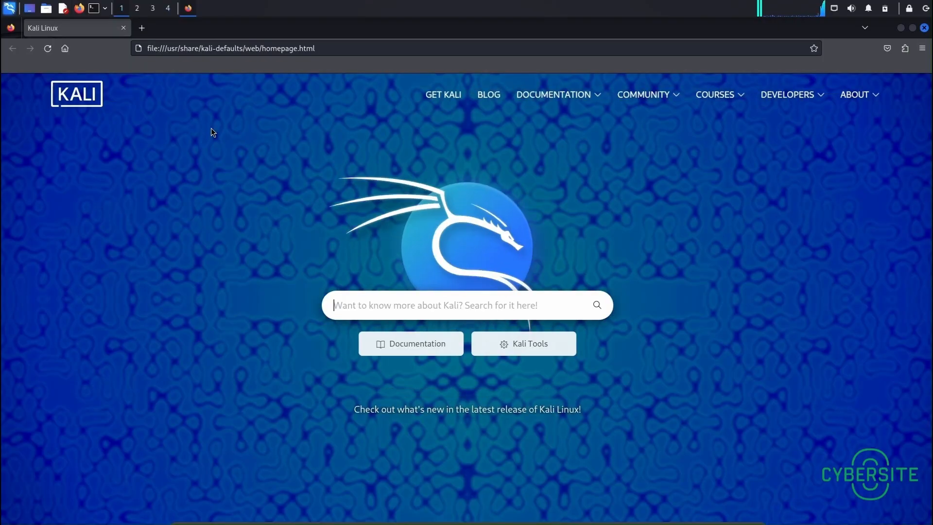
{"action": "left_click", "coordinate": [231, 48]}
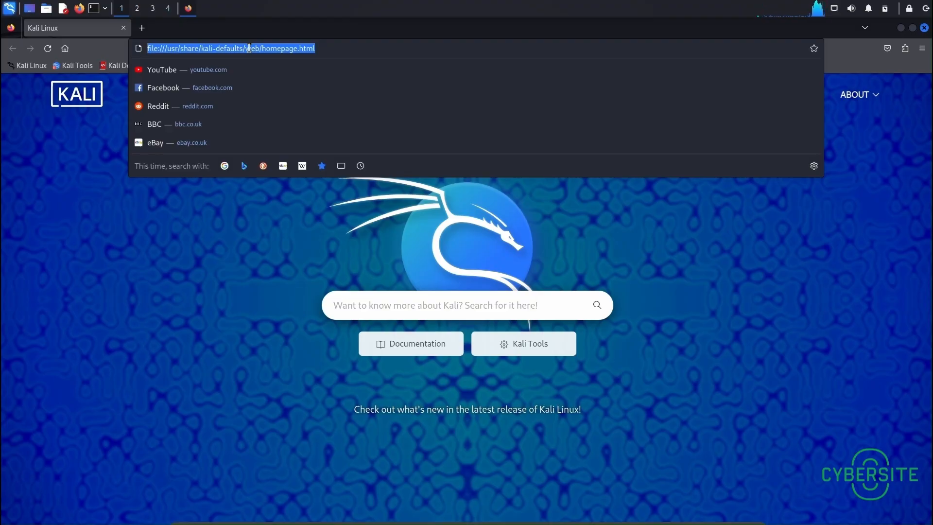
{"action": "type", "text": "gr"}
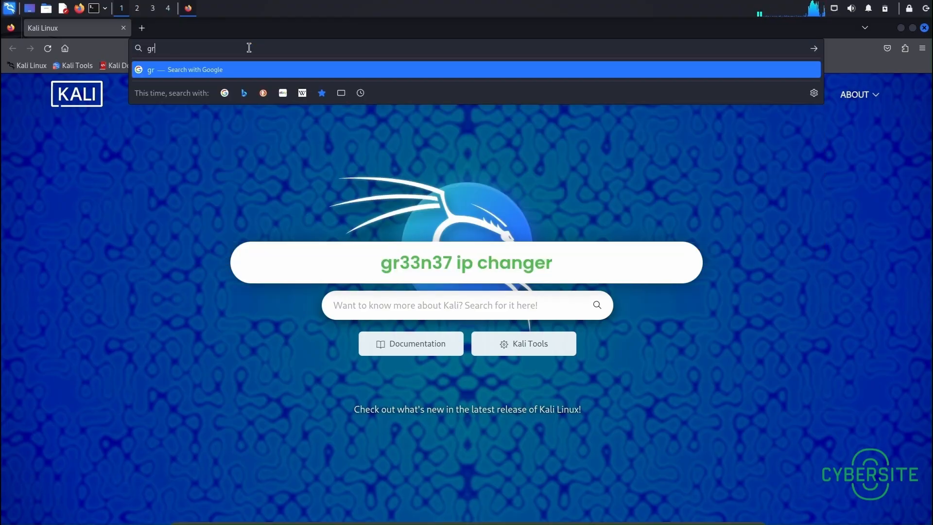
{"action": "type", "text": "33n37"}
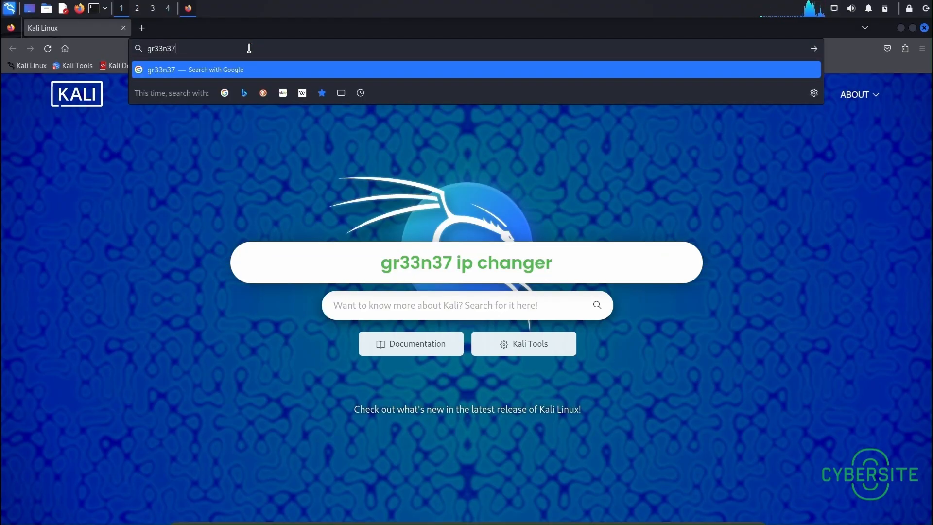
{"action": "type", "text": "ip c"}
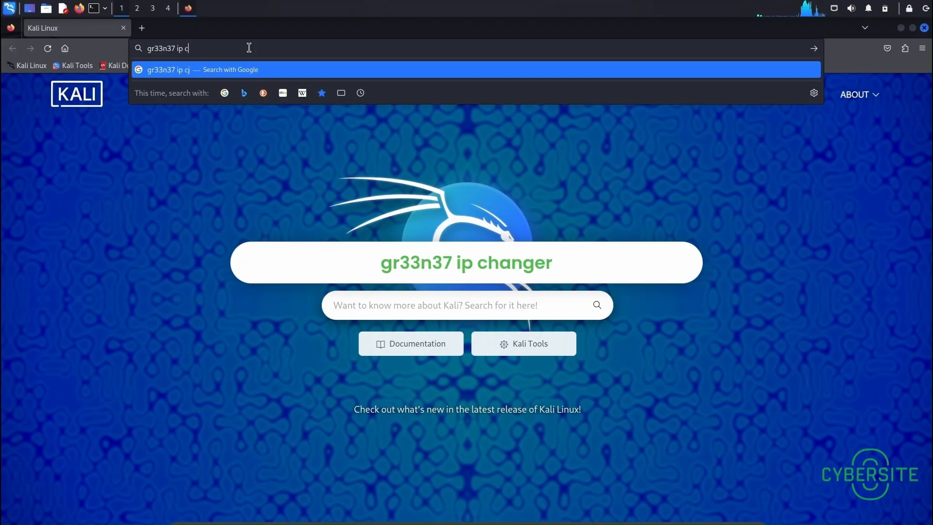
{"action": "type", "text": "hanger"}
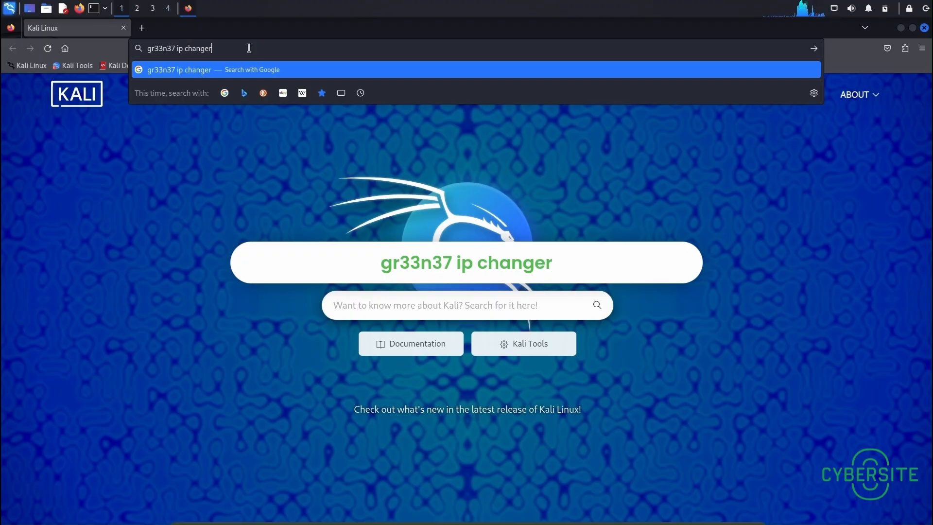
{"action": "key", "text": "Return"}
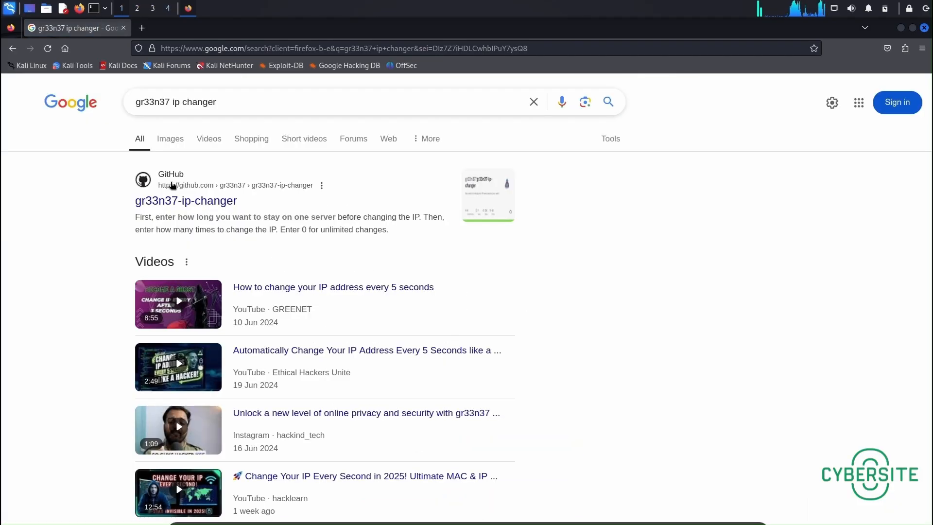
Open the gr33n37-ip-changer GitHub result and copy its git clone installation commands.
{"action": "left_click", "coordinate": [186, 201]}
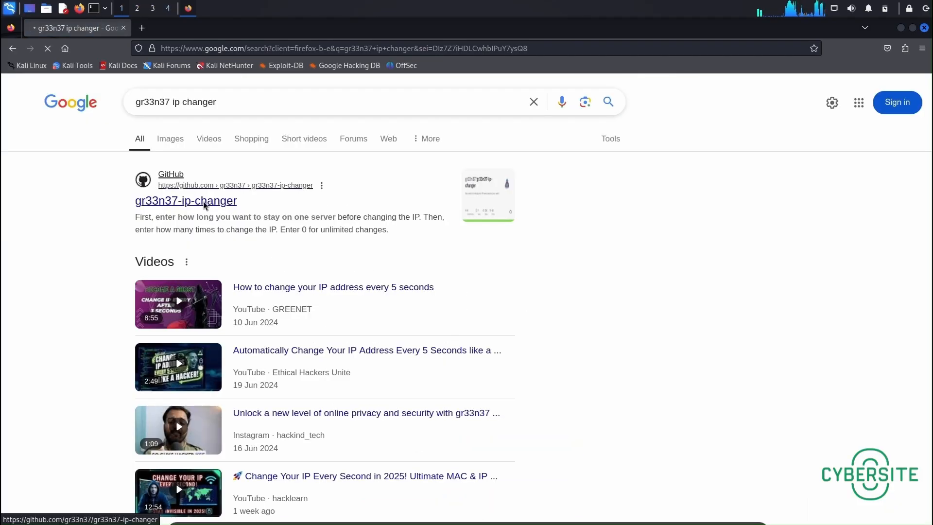
{"action": "left_click", "coordinate": [185, 201]}
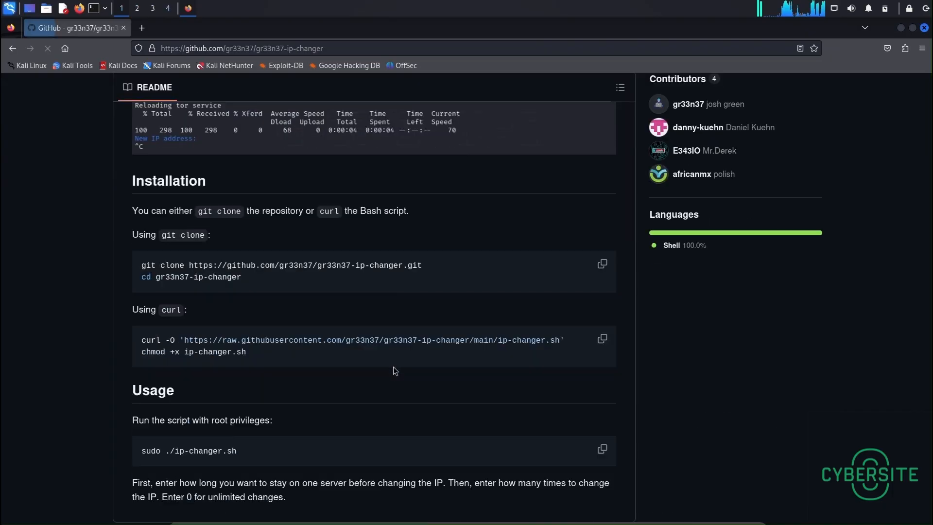
{"action": "scroll", "scroll_direction": "down", "scroll_amount": 3}
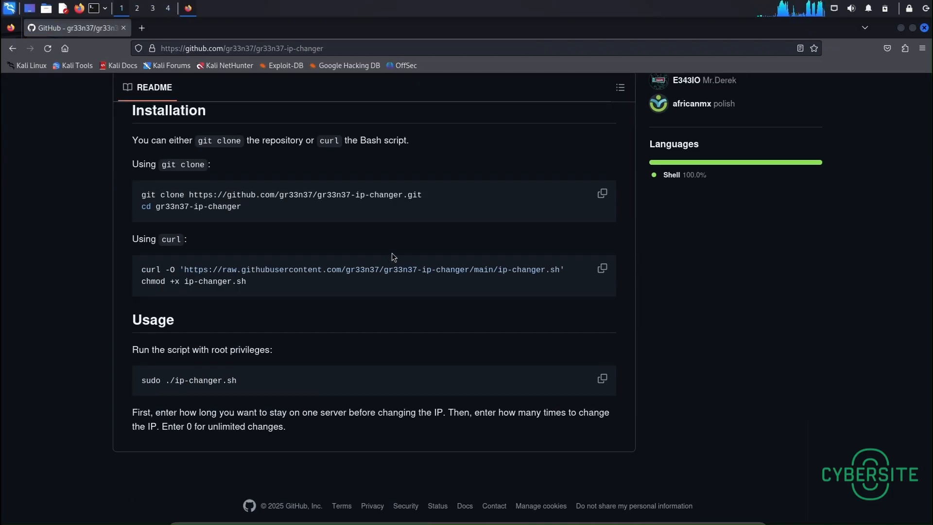
{"action": "scroll", "scroll_direction": "up", "scroll_amount": 3}
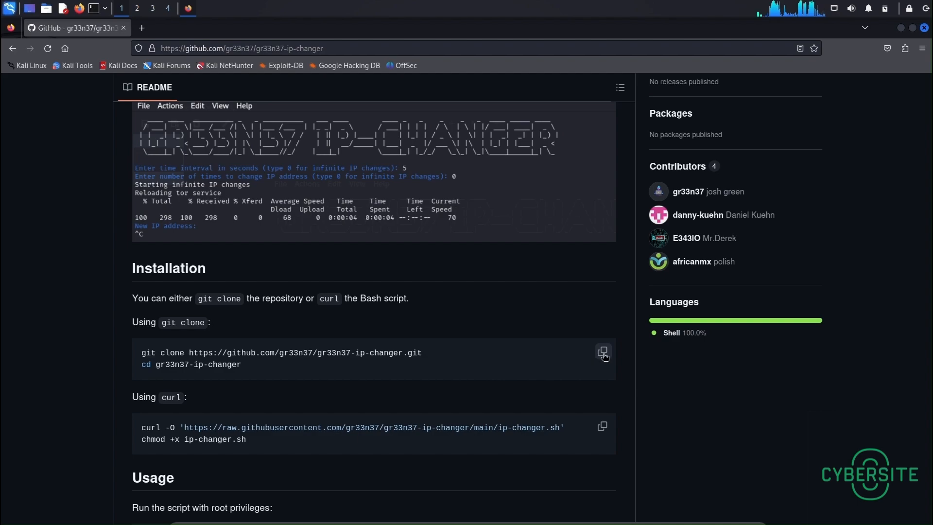
{"action": "left_click", "coordinate": [602, 352]}
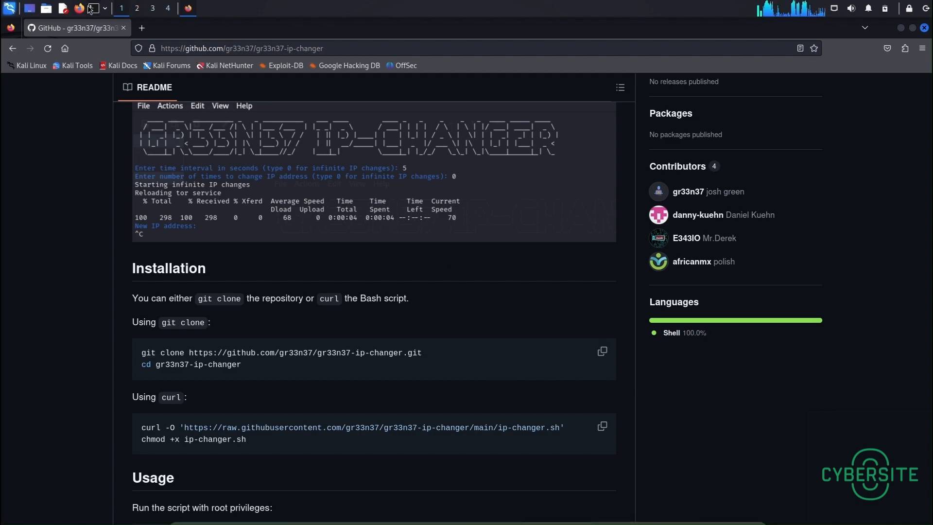
Open QTerminal, paste the clone commands and run them to enter ~/gr33n37-ip-changer.
{"action": "left_click", "coordinate": [94, 7]}
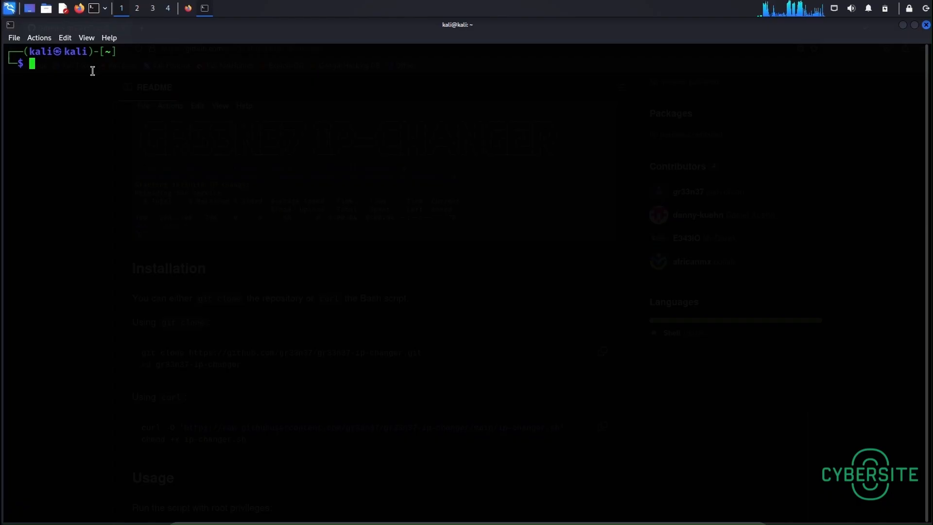
{"action": "right_click", "coordinate": [92, 70]}
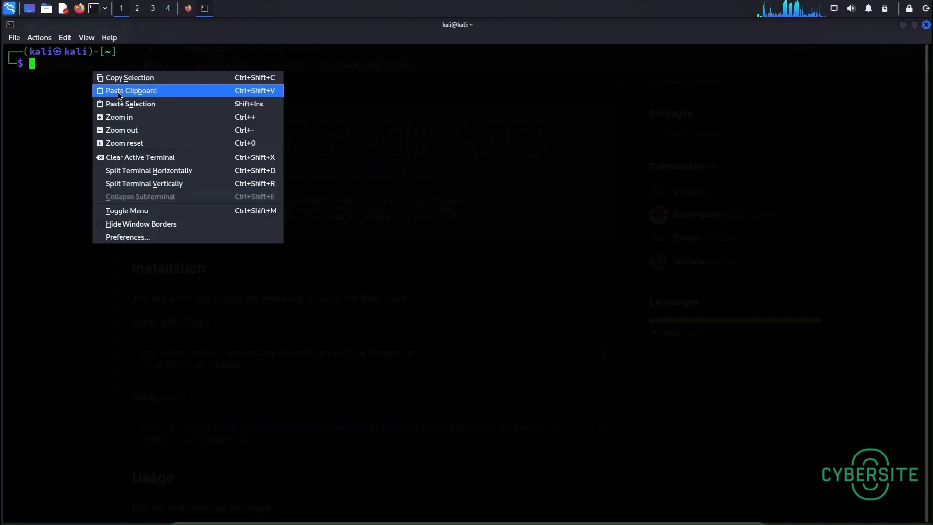
{"action": "left_click", "coordinate": [130, 90]}
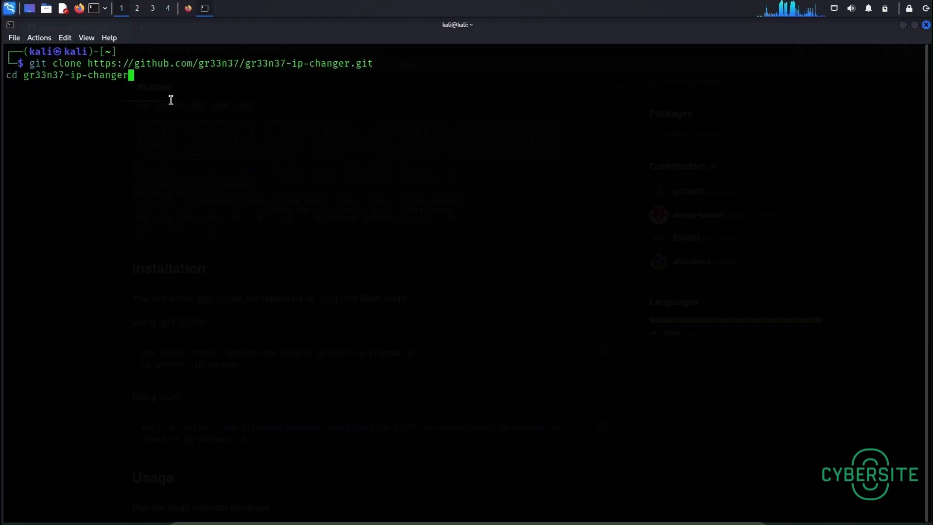
{"action": "key", "text": "Return"}
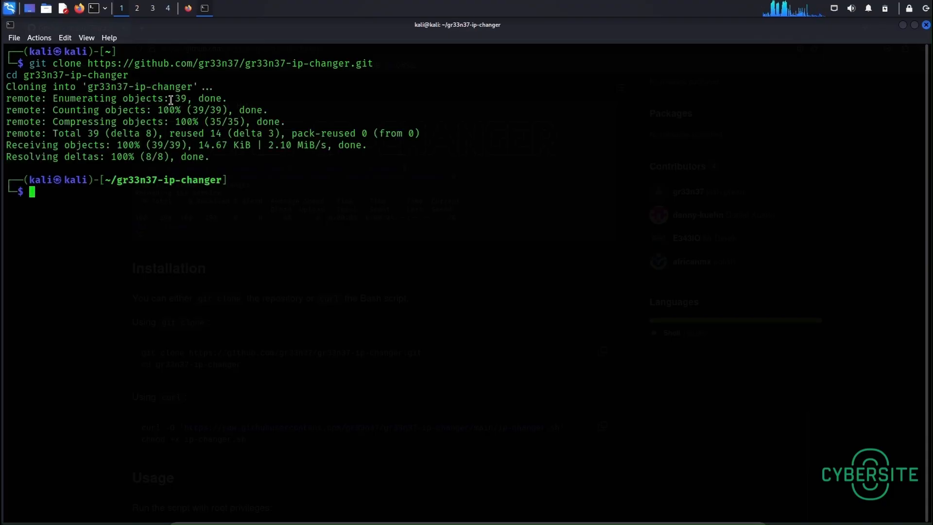
{"action": "mouse_move", "coordinate": [193, 215]}
{"action": "type", "text": "ls"}
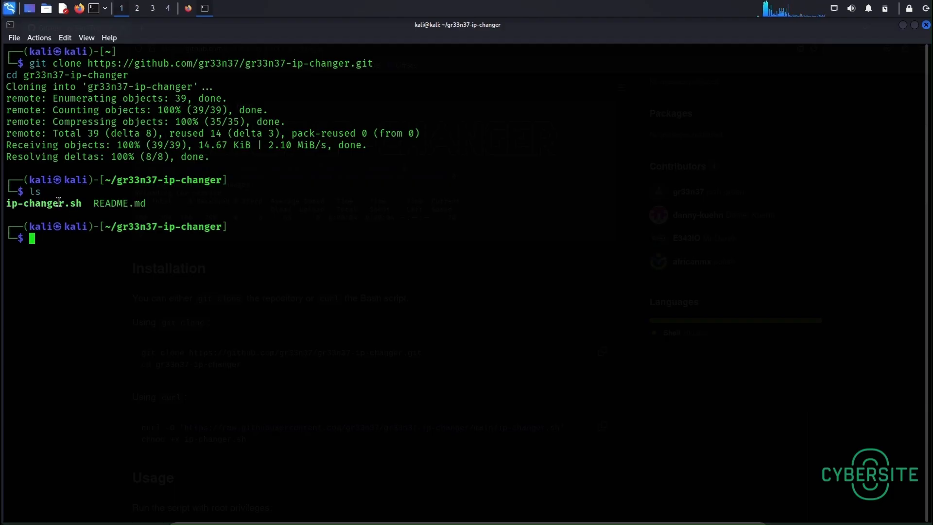
{"action": "mouse_move", "coordinate": [82, 249]}
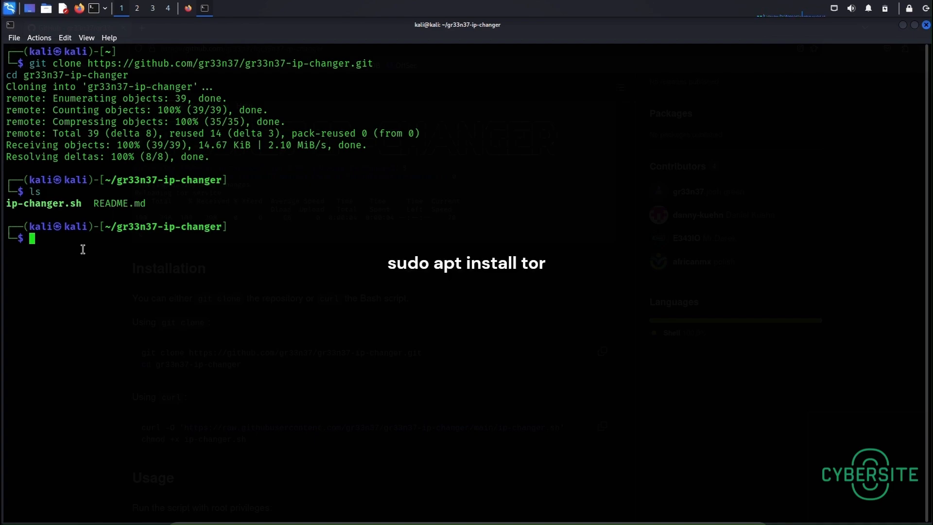
Run 'sudo apt install tor', authorizing with the sudo password, to install tor and tor-geoipdb.
{"action": "type", "text": "sudo apt remove tor"}
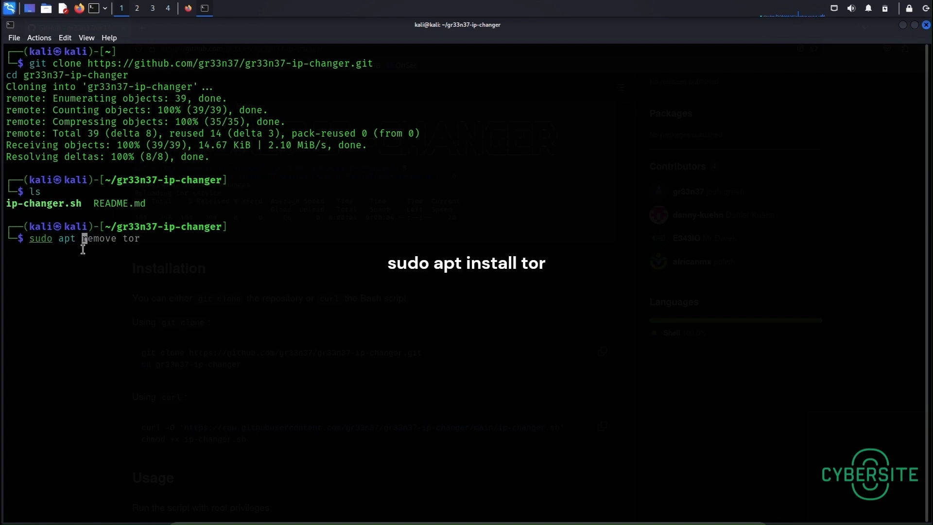
{"action": "type", "text": "install"}
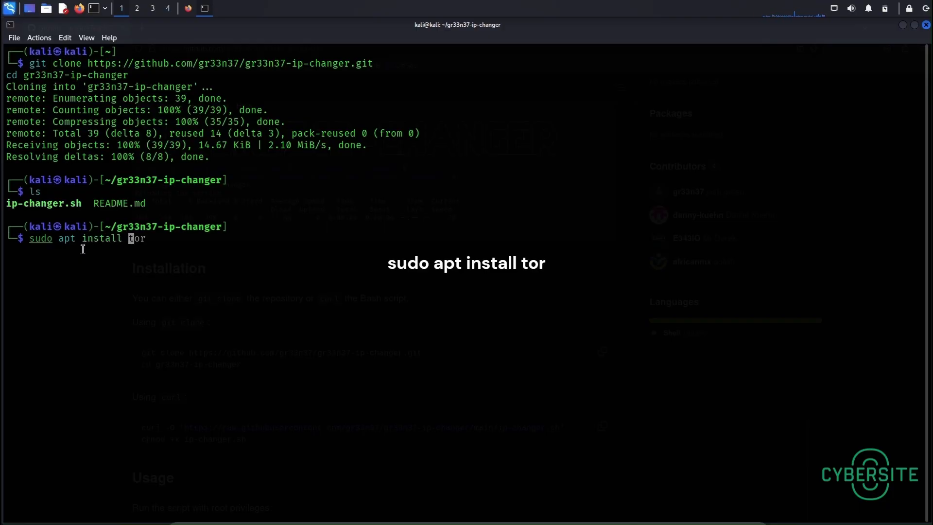
{"action": "key", "text": "Return"}
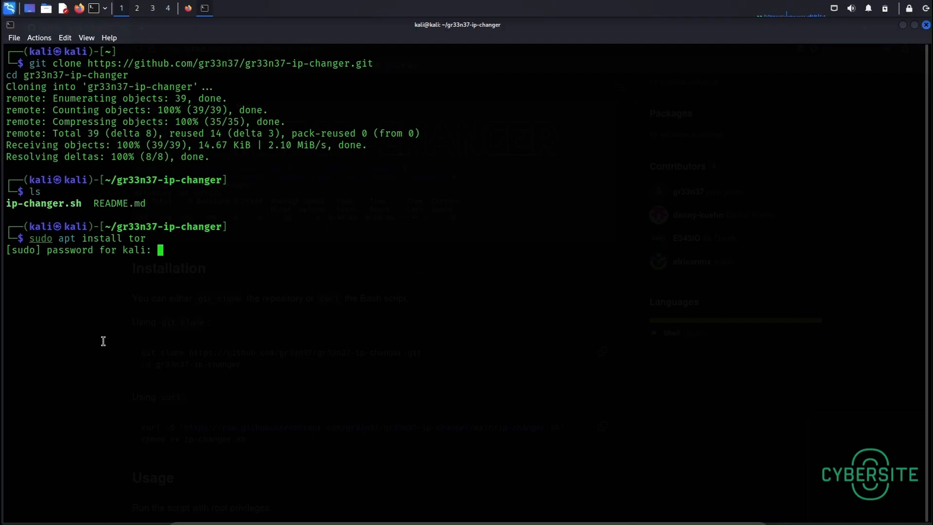
{"action": "key", "text": "Return"}
{"action": "type", "text": "Y"}
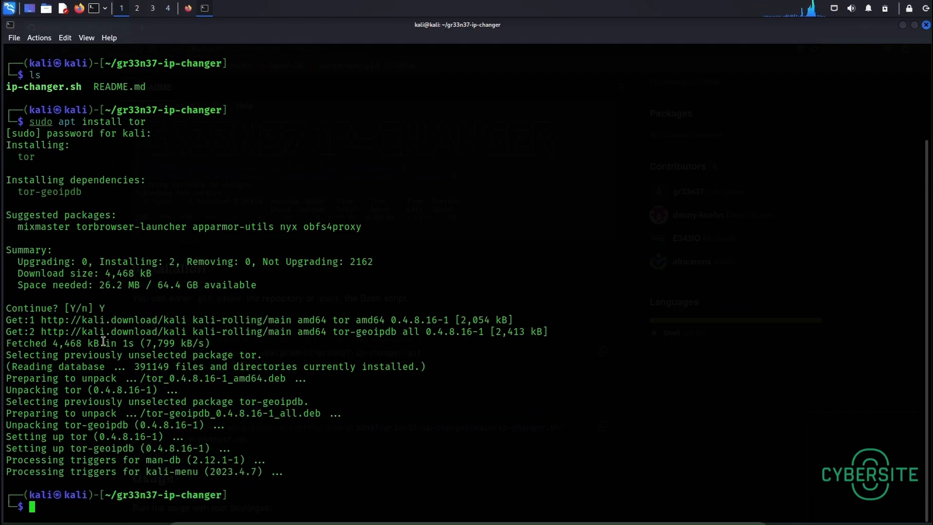
{"action": "type", "text": "sudo apt install tor"}
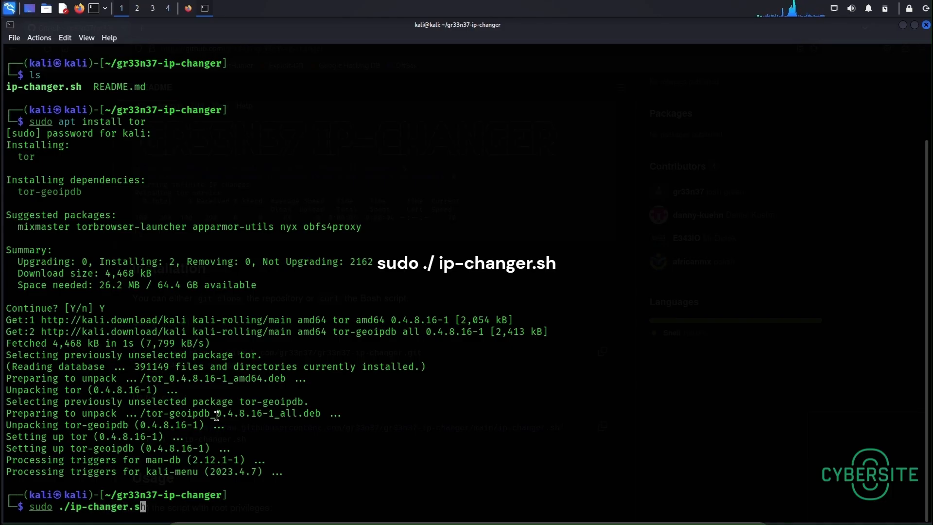
Run ip-changer.sh with sudo, set a 5-second interval and 0 for unlimited changes, then return to Firefox.
{"action": "key", "text": "Return"}
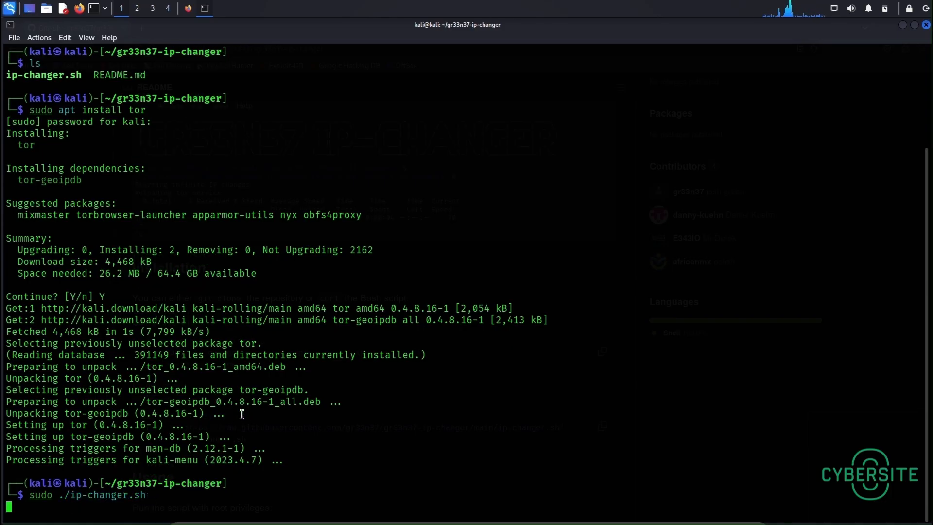
{"action": "key", "text": "Return"}
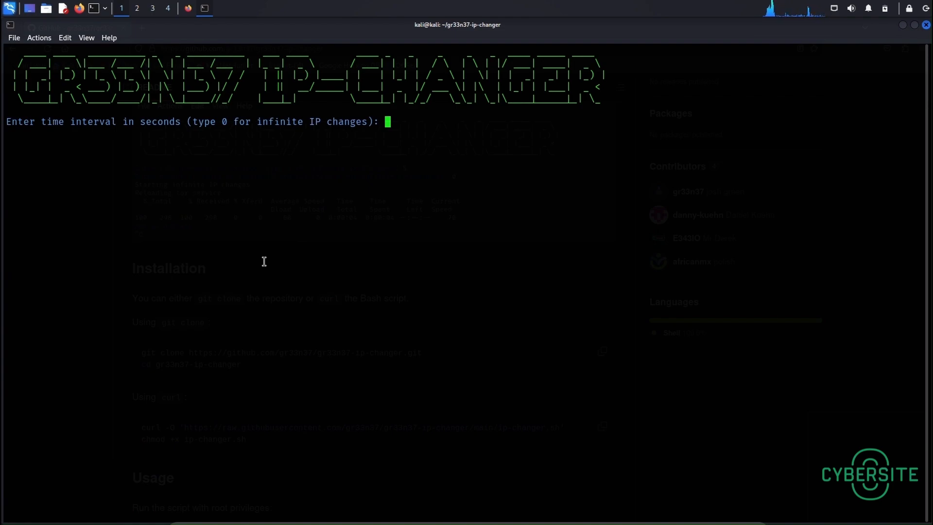
{"action": "type", "text": "5"}
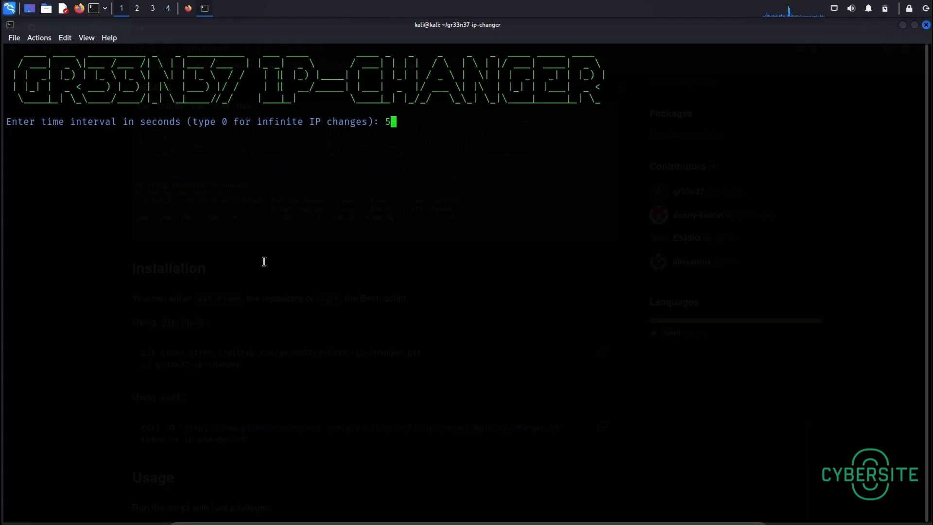
{"action": "key", "text": "Return"}
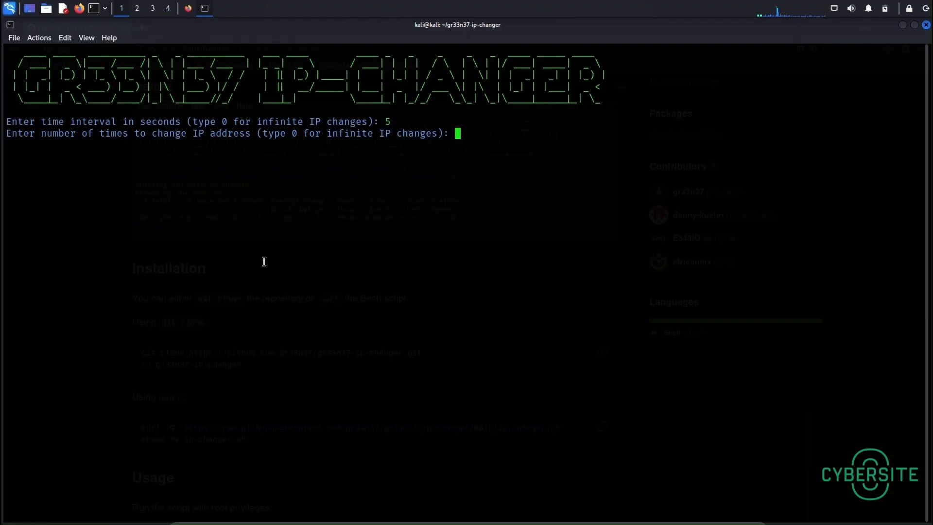
{"action": "type", "text": "0"}
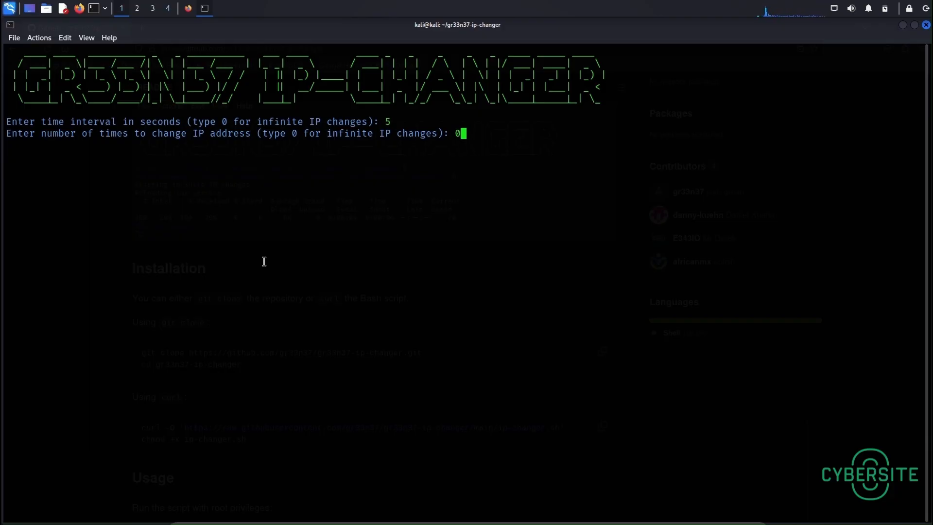
{"action": "key", "text": "Return"}
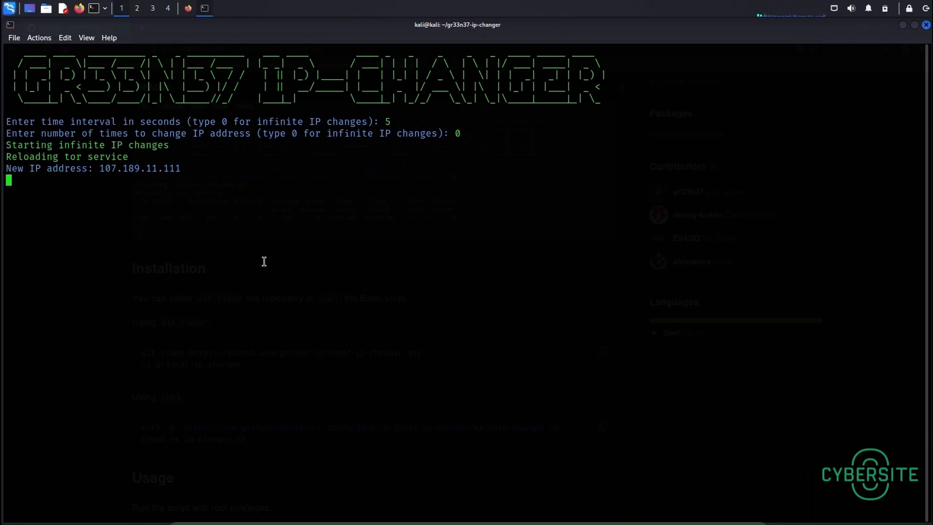
{"action": "mouse_move", "coordinate": [168, 215]}
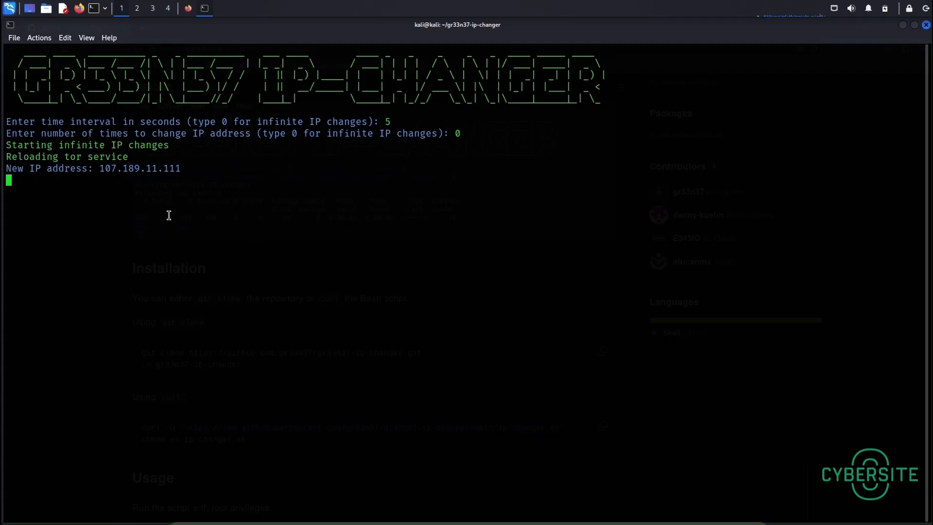
{"action": "mouse_move", "coordinate": [119, 197]}
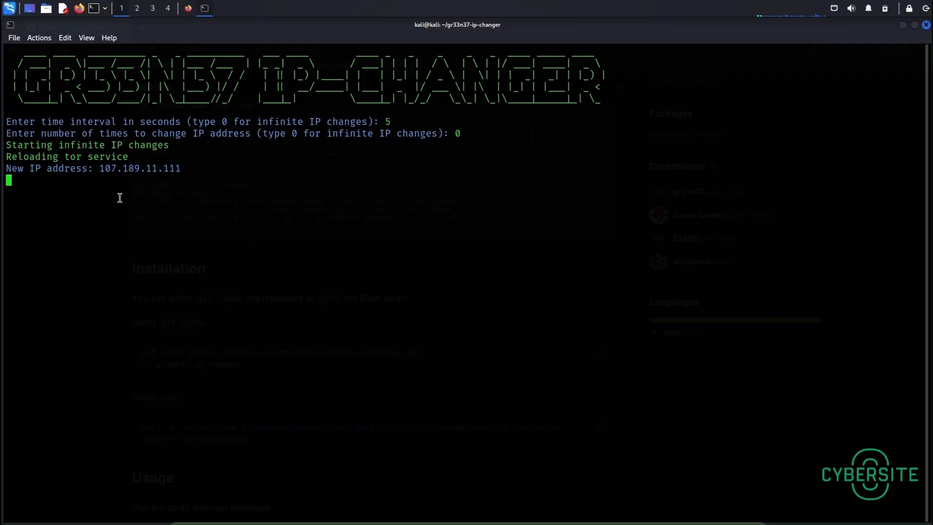
{"action": "mouse_move", "coordinate": [106, 194]}
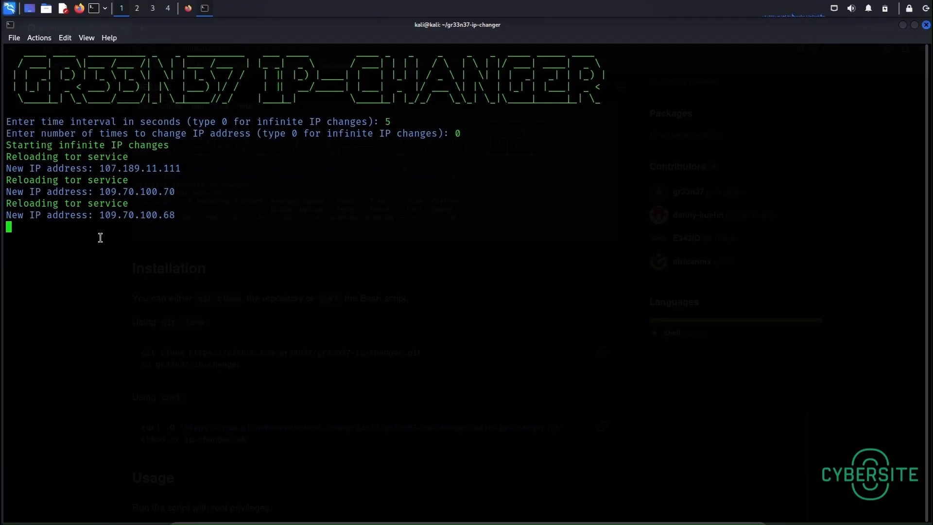
{"action": "left_click", "coordinate": [188, 8]}
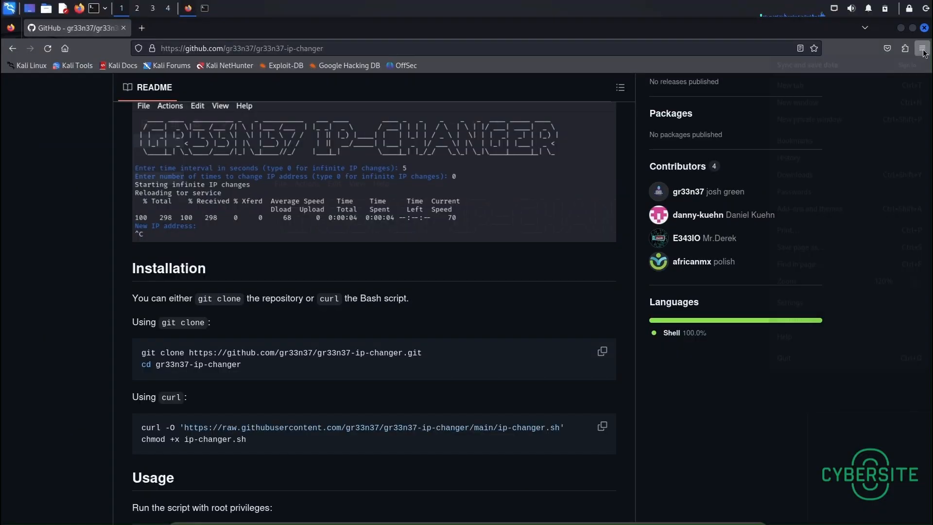
Go to Firefox Settings and bring up the Network connection settings dialog.
{"action": "left_click", "coordinate": [922, 49]}
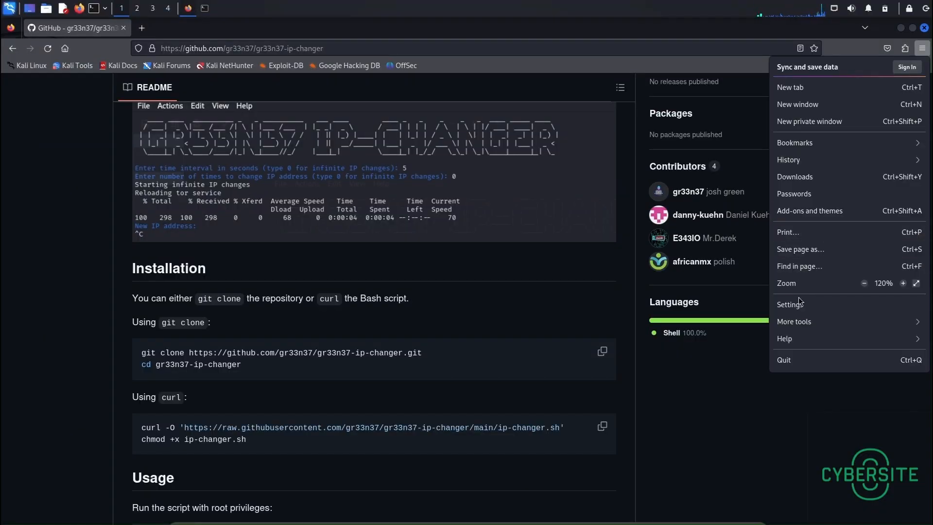
{"action": "left_click", "coordinate": [790, 303]}
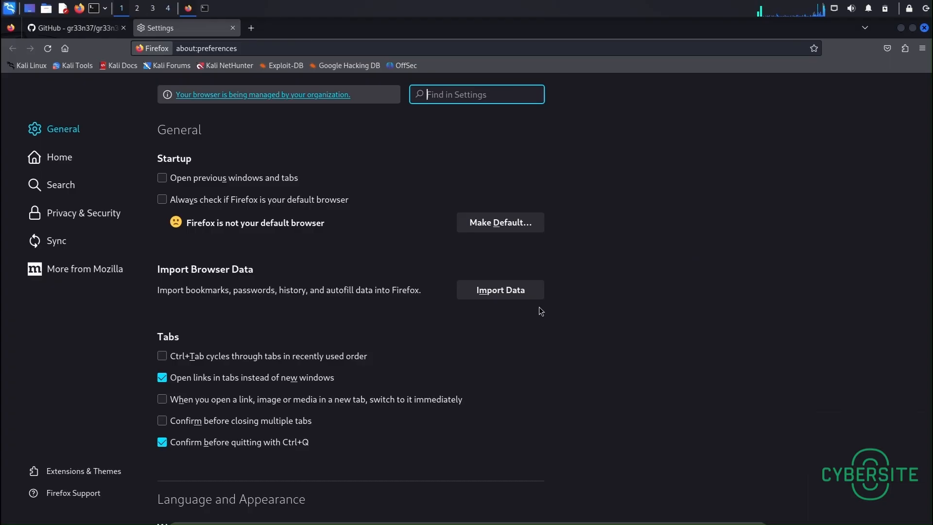
{"action": "scroll", "scroll_direction": "down", "scroll_amount": 3}
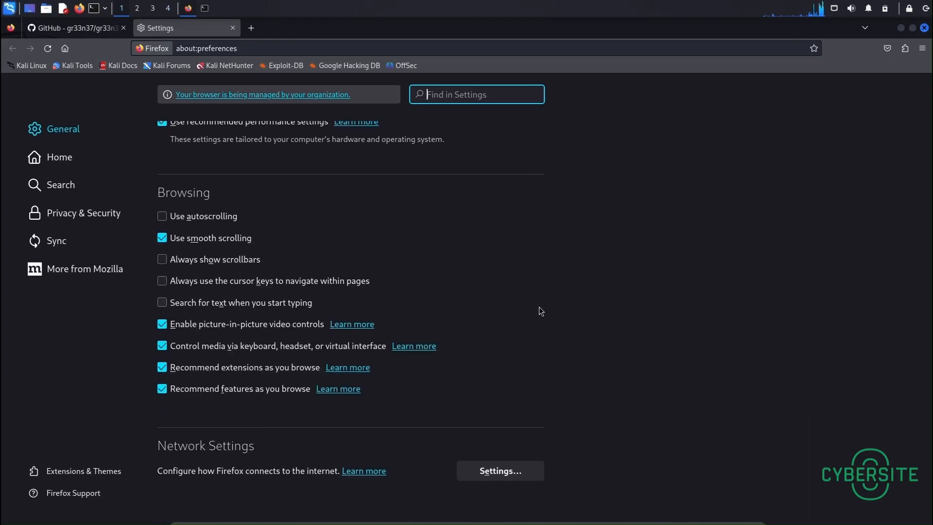
{"action": "mouse_move", "coordinate": [414, 459]}
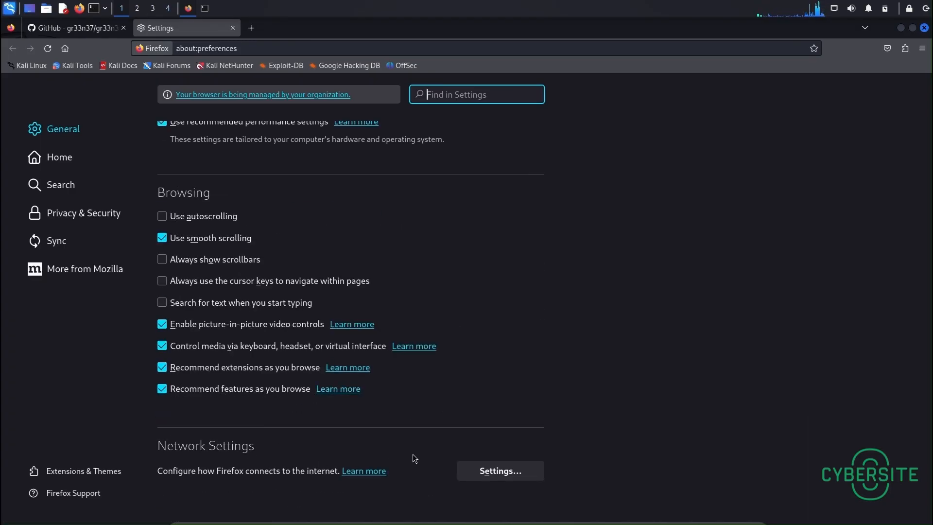
{"action": "left_click", "coordinate": [498, 471]}
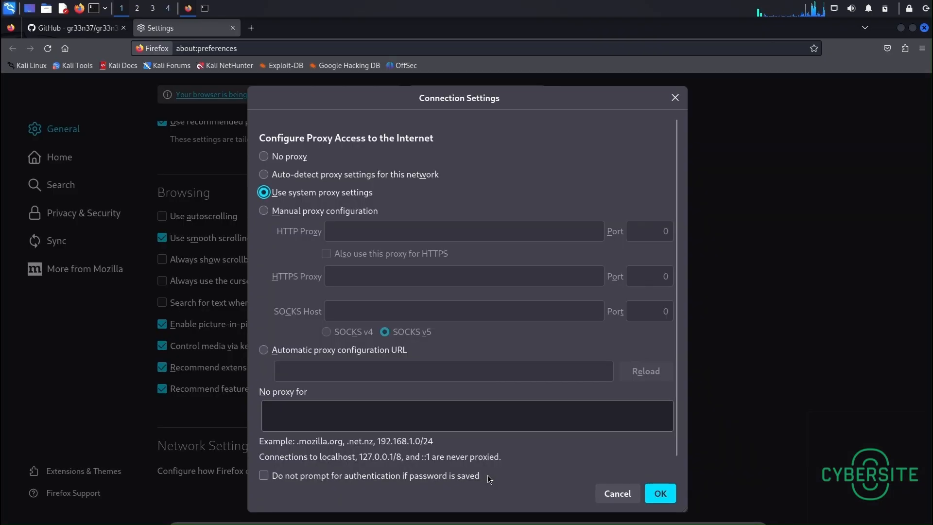
{"action": "mouse_move", "coordinate": [267, 212]}
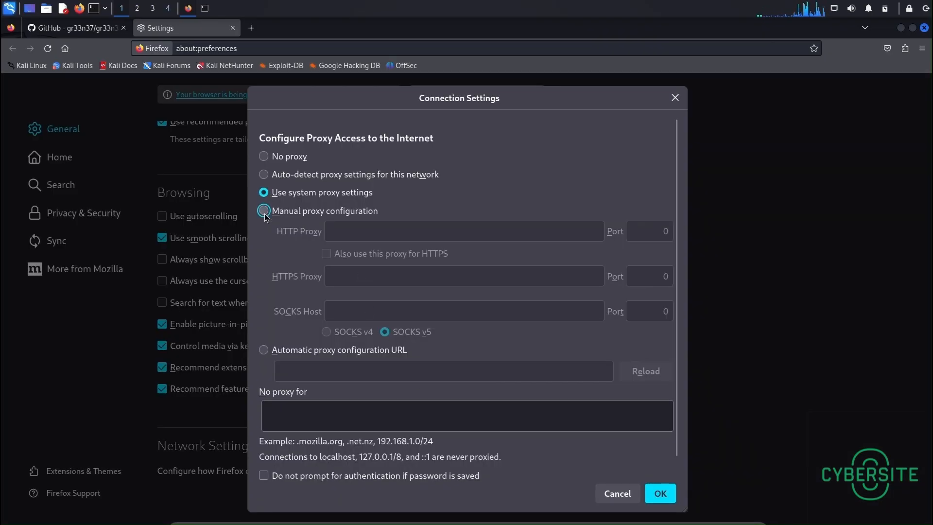
Set a manual SOCKS proxy at 127.0.0.1 port 9050 and save the settings.
{"action": "left_click", "coordinate": [263, 210]}
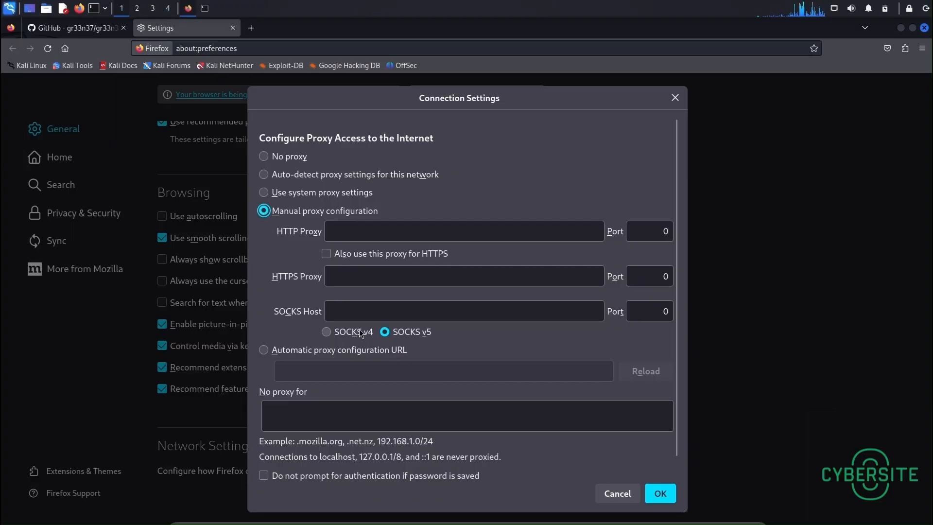
{"action": "type", "text": "1"}
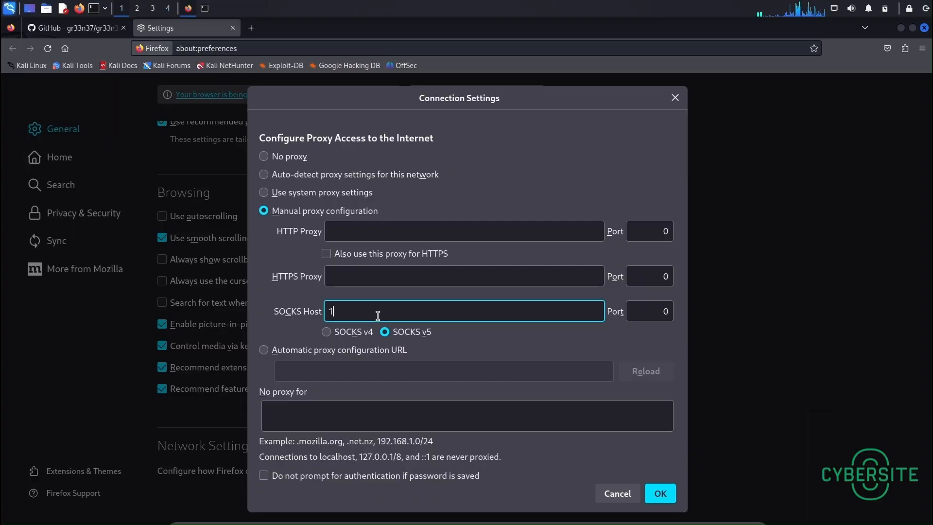
{"action": "type", "text": "27.0.0.1"}
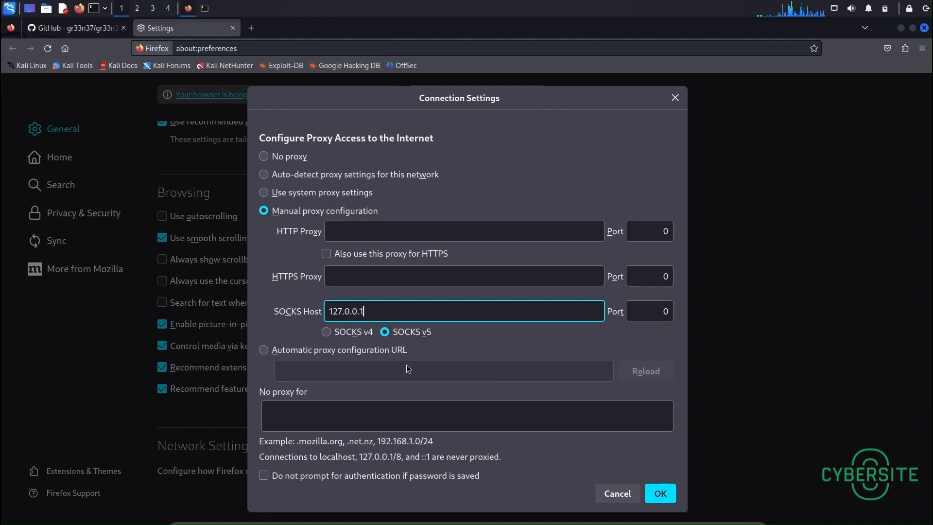
{"action": "left_click", "coordinate": [650, 310]}
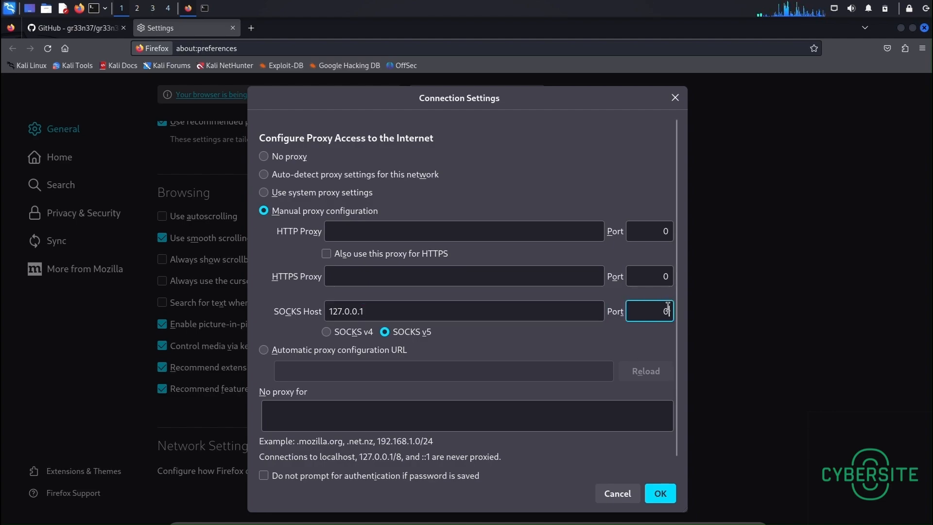
{"action": "type", "text": "9"}
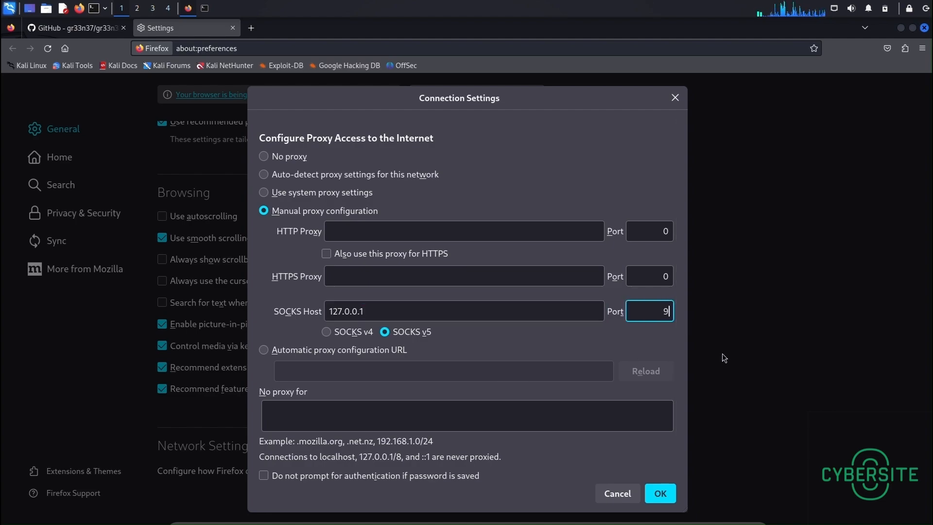
{"action": "type", "text": "050"}
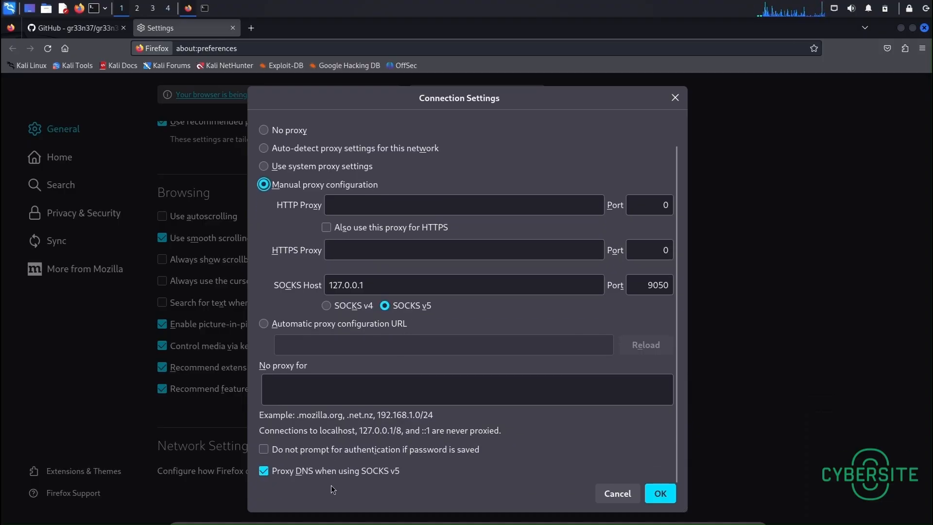
{"action": "mouse_move", "coordinate": [533, 490]}
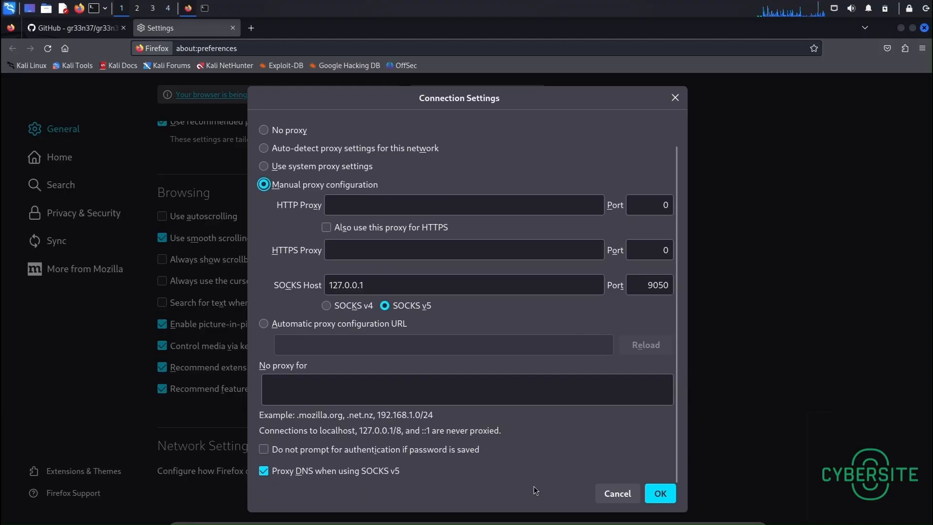
{"action": "left_click", "coordinate": [660, 495]}
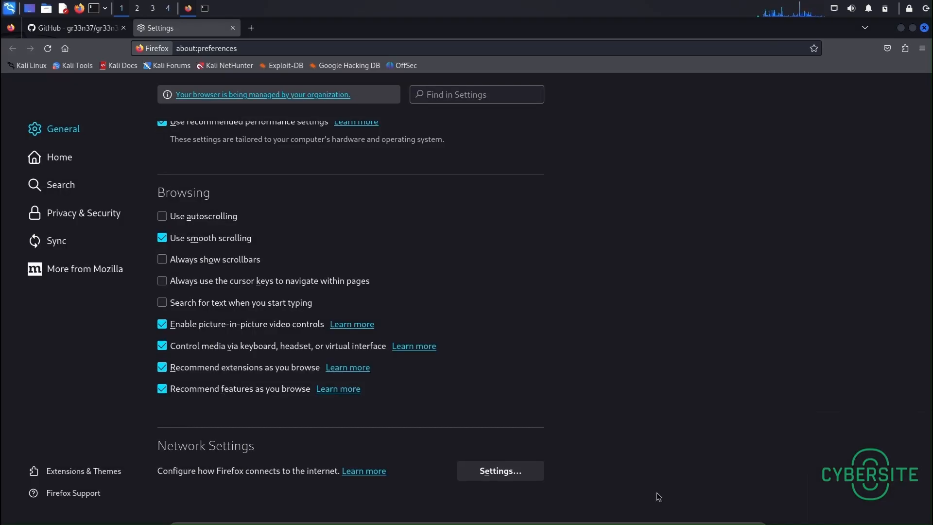
{"action": "mouse_move", "coordinate": [923, 75]}
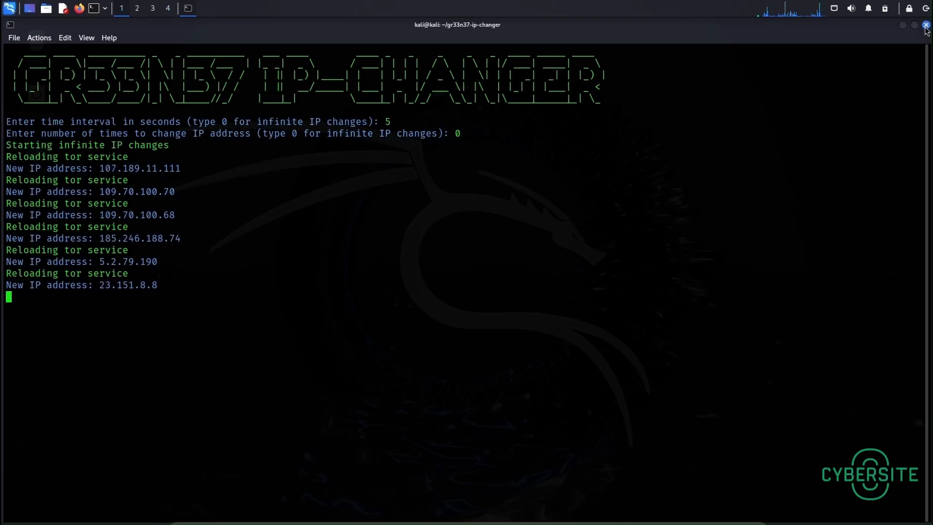
{"action": "mouse_move", "coordinate": [488, 67]}
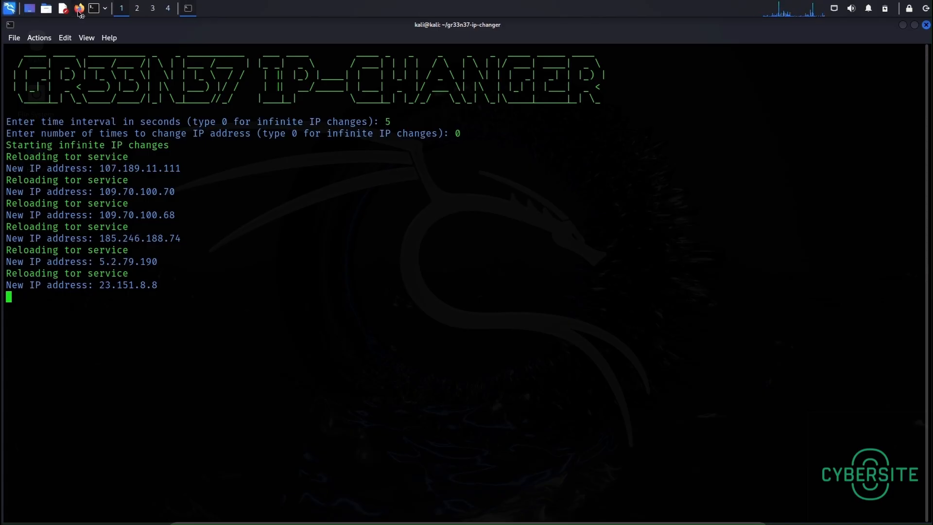
Open a new Firefox window from the taskbar after checking the IP changer output.
{"action": "left_click", "coordinate": [77, 8]}
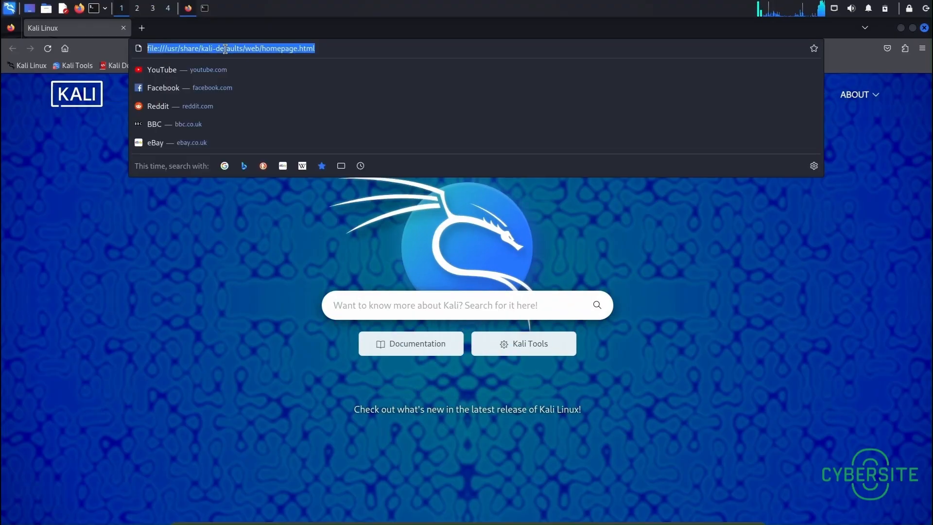
Load ifconfig.io and highlight the reported Tor address 138.59.18.110.
{"action": "type", "text": "ifconfig.io"}
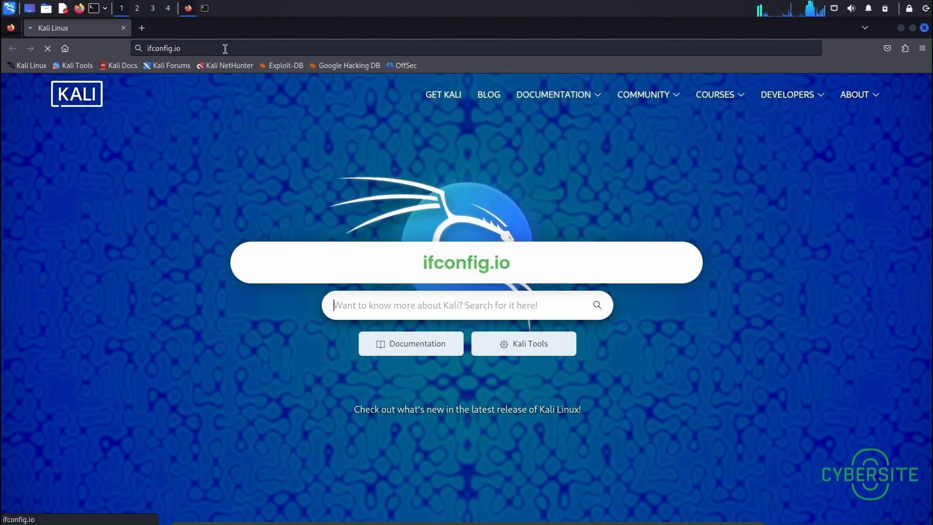
{"action": "key", "text": "Return"}
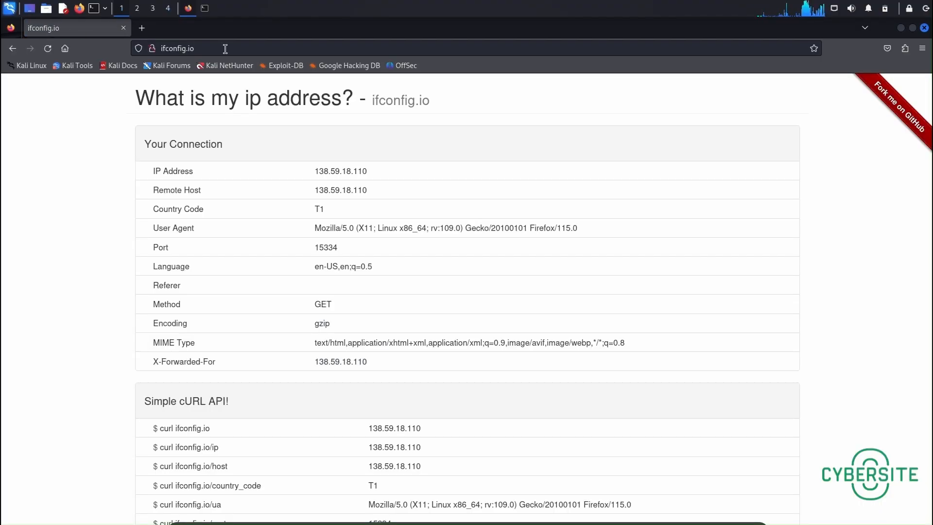
{"action": "mouse_move", "coordinate": [387, 173]}
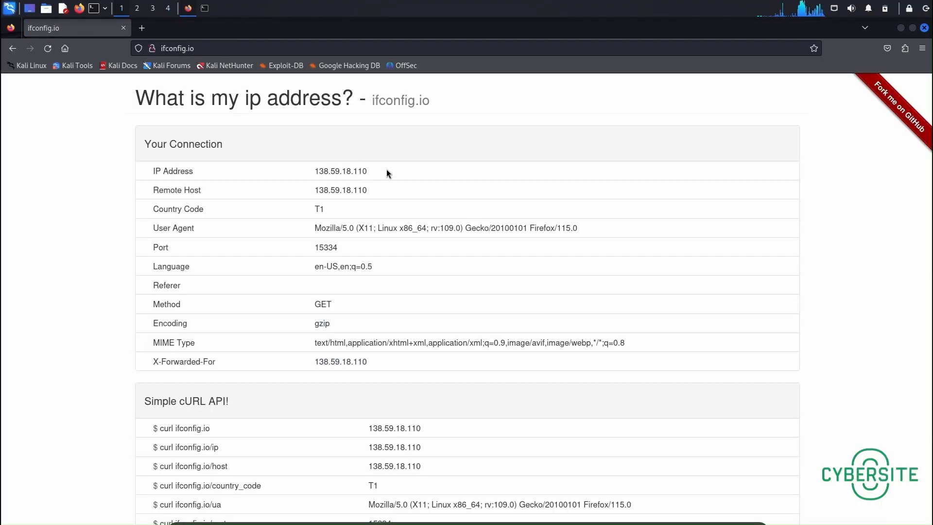
{"action": "double_click", "coordinate": [340, 171]}
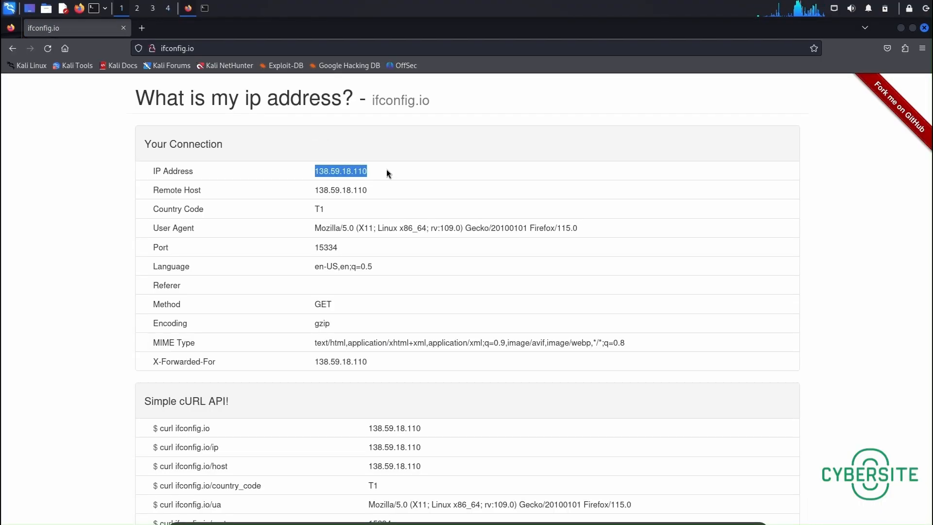
{"action": "mouse_move", "coordinate": [401, 212]}
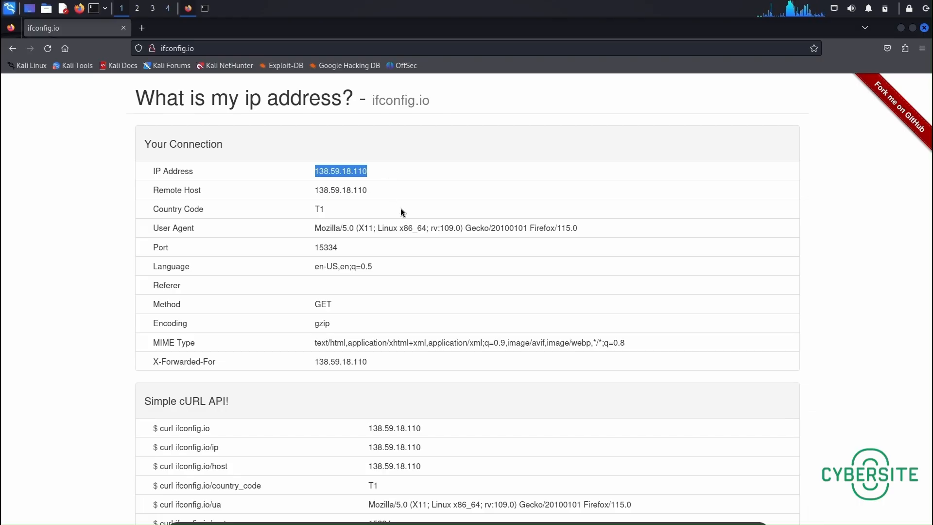
{"action": "mouse_move", "coordinate": [855, 111]}
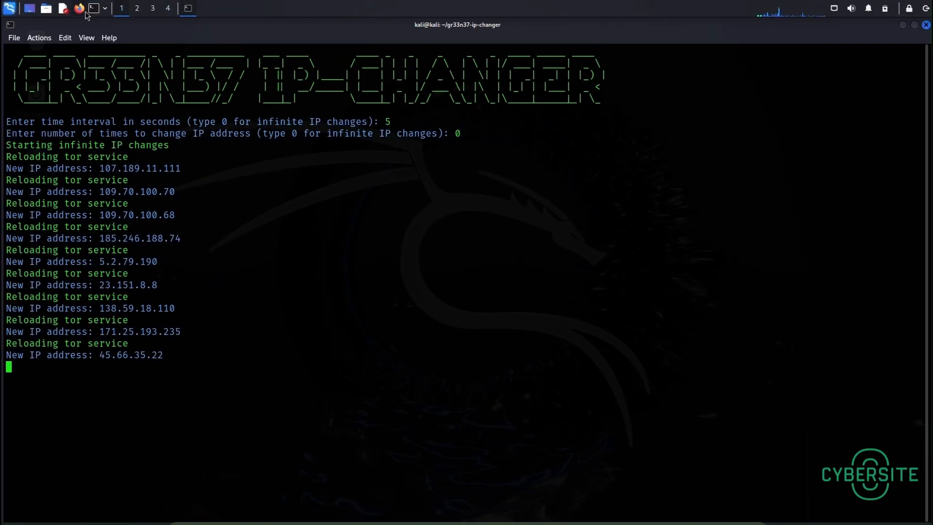
{"action": "mouse_move", "coordinate": [268, 213]}
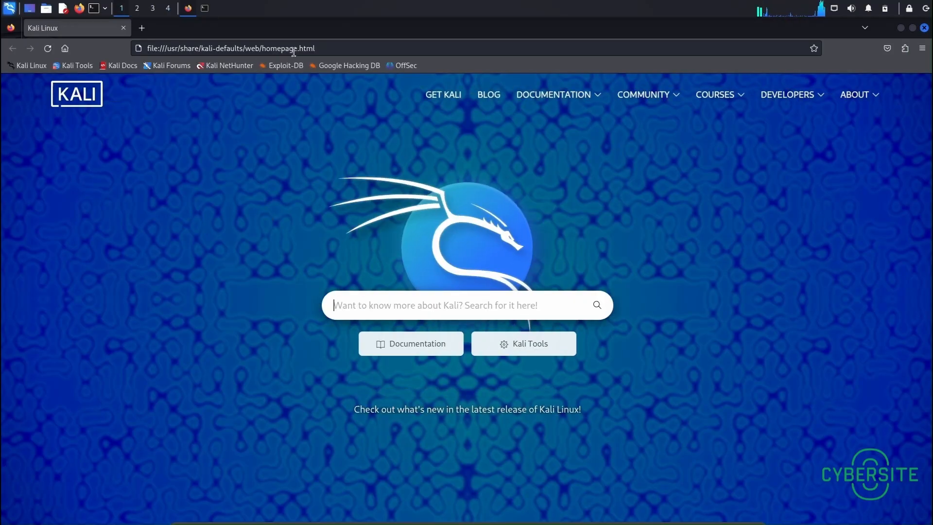
Load ifconfig.io again and highlight the new Tor exit address 185.220.101.14.
{"action": "type", "text": "ifconfig.io/"}
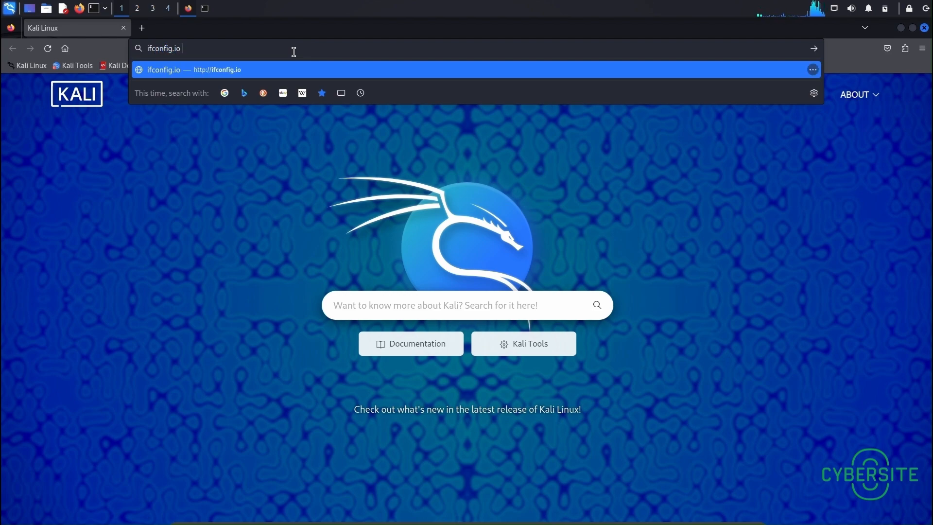
{"action": "key", "text": "Return"}
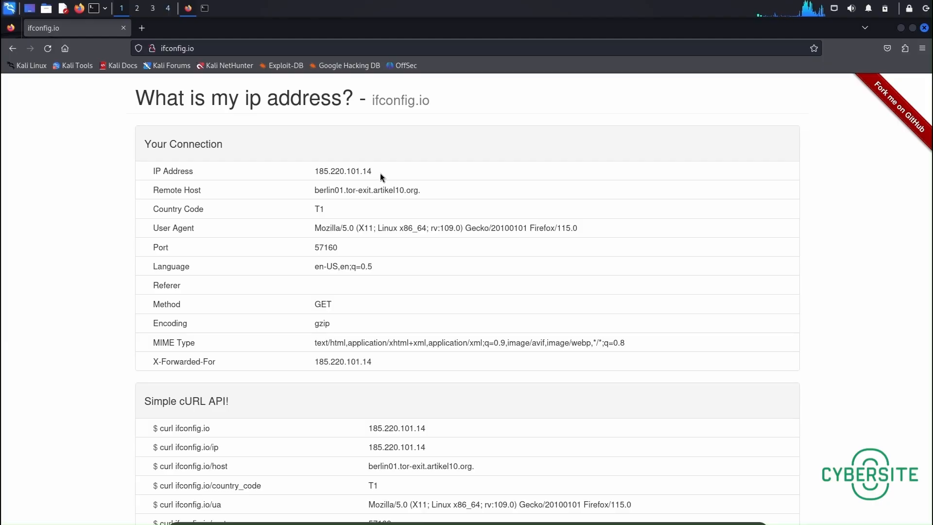
{"action": "double_click", "coordinate": [342, 170]}
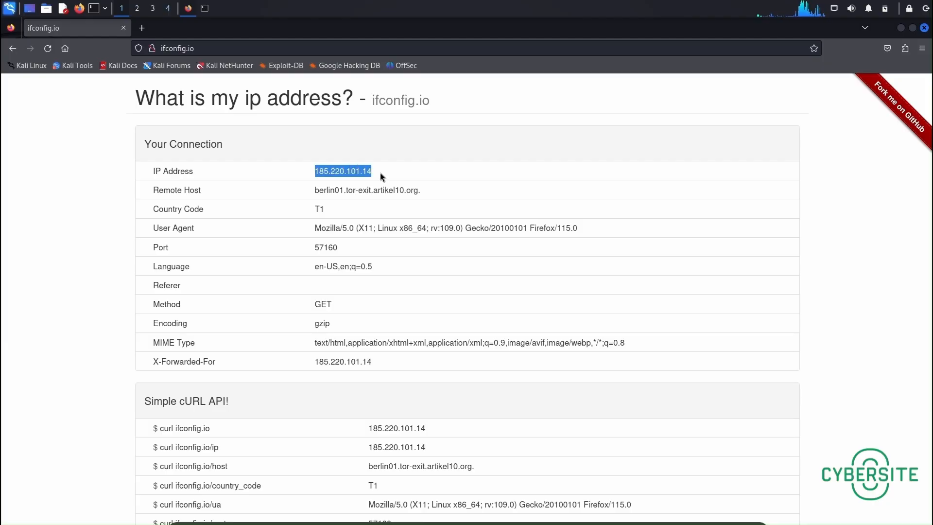
{"action": "mouse_move", "coordinate": [396, 183]}
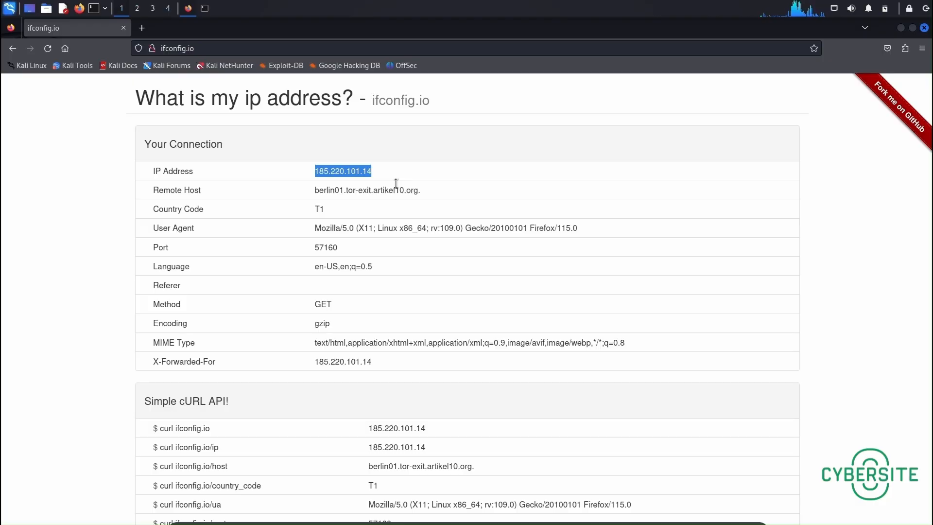
{"action": "mouse_move", "coordinate": [434, 269]}
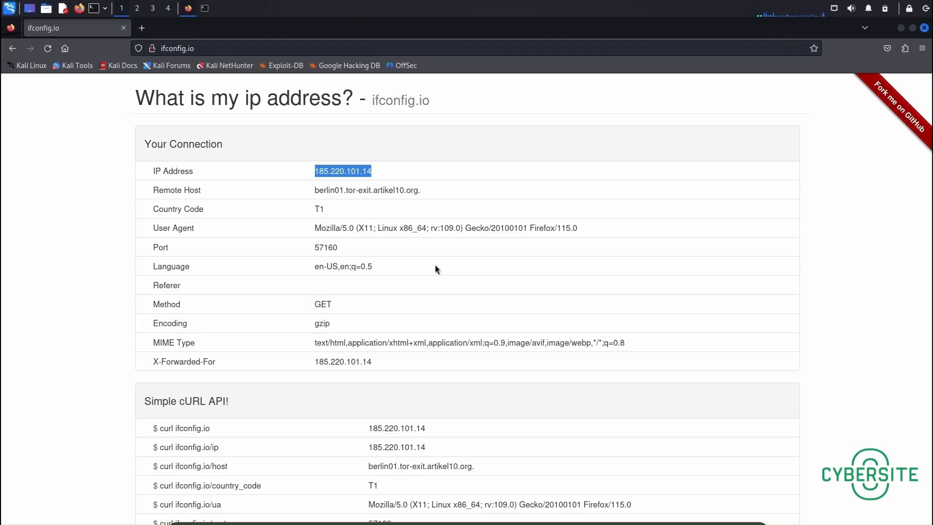
{"action": "mouse_move", "coordinate": [482, 284]}
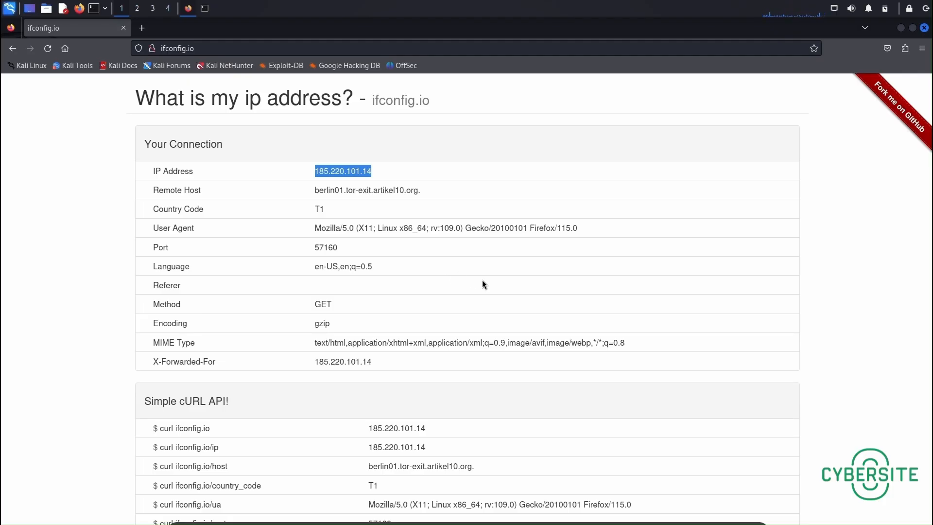
{"action": "mouse_move", "coordinate": [308, 111]}
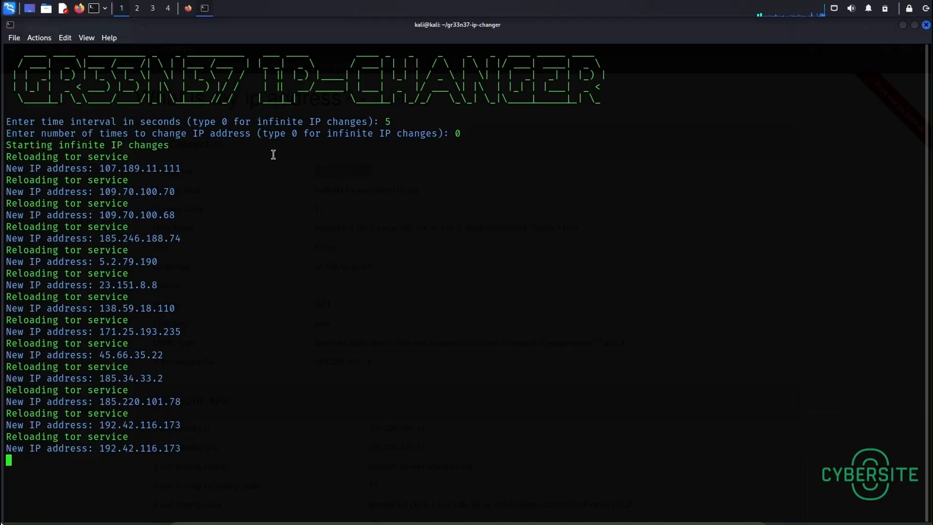
{"action": "mouse_move", "coordinate": [207, 466]}
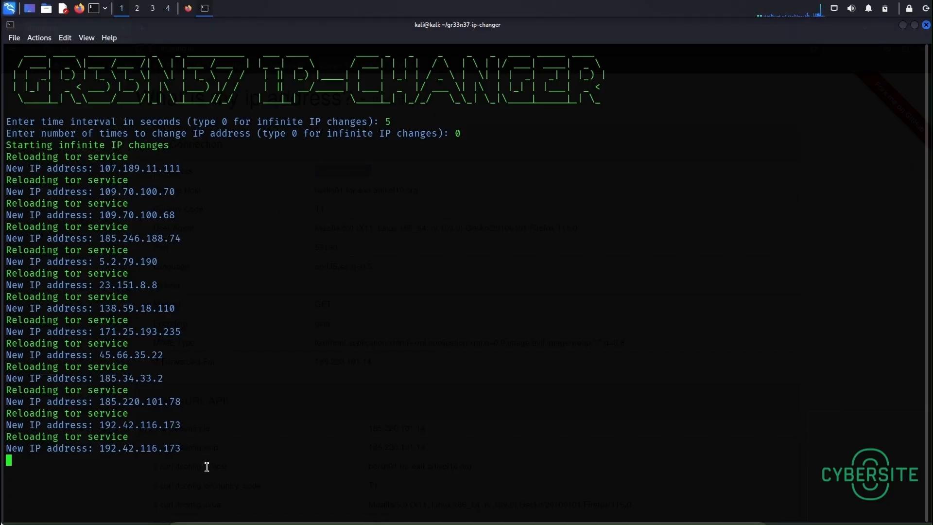
Interrupt the IP changer with Ctrl+C, returning to the ~/gr33n37-ip-changer prompt.
{"action": "key", "text": "ctrl+c"}
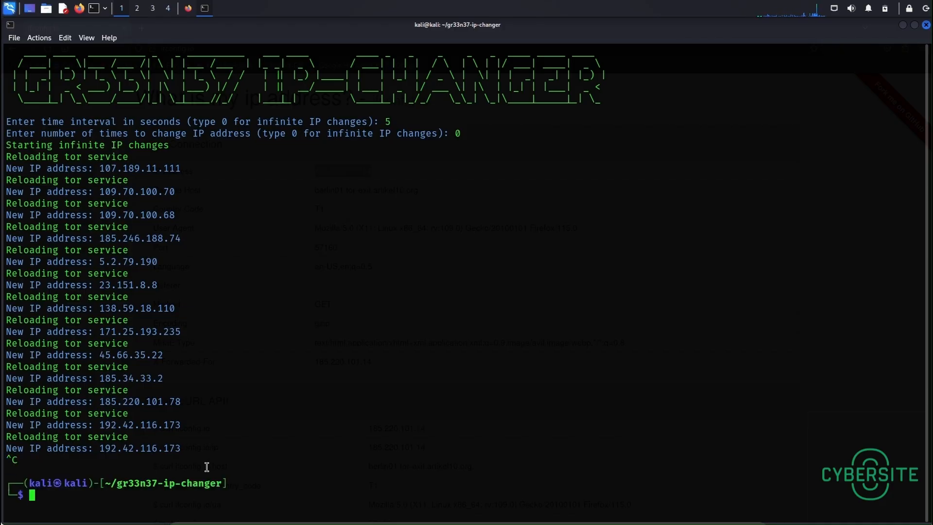
{"action": "mouse_move", "coordinate": [514, 55]}
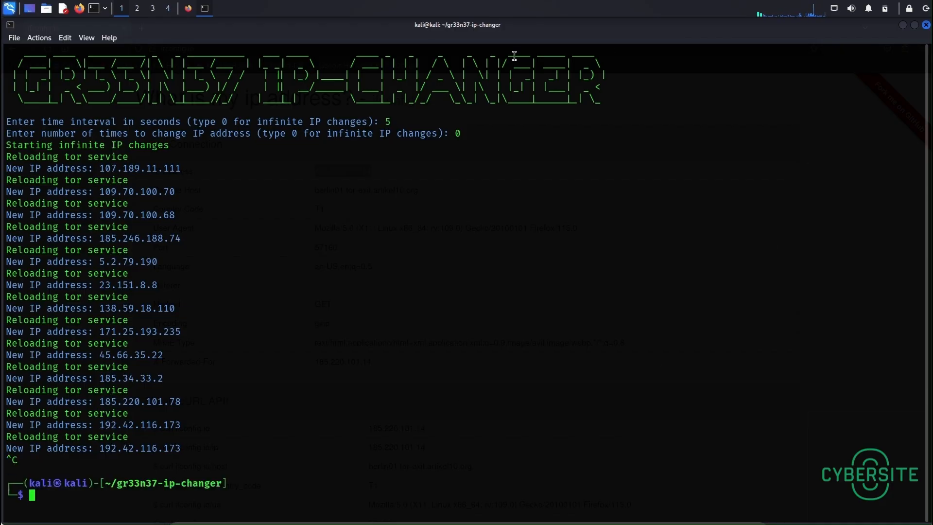
Reach Firefox's Network Connection Settings from the main menu Settings page.
{"action": "left_click", "coordinate": [188, 9]}
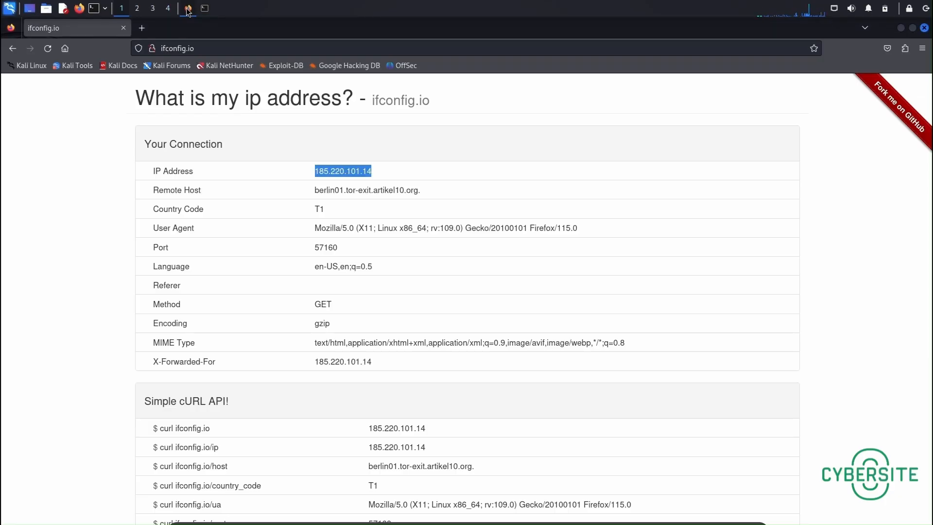
{"action": "left_click", "coordinate": [921, 48]}
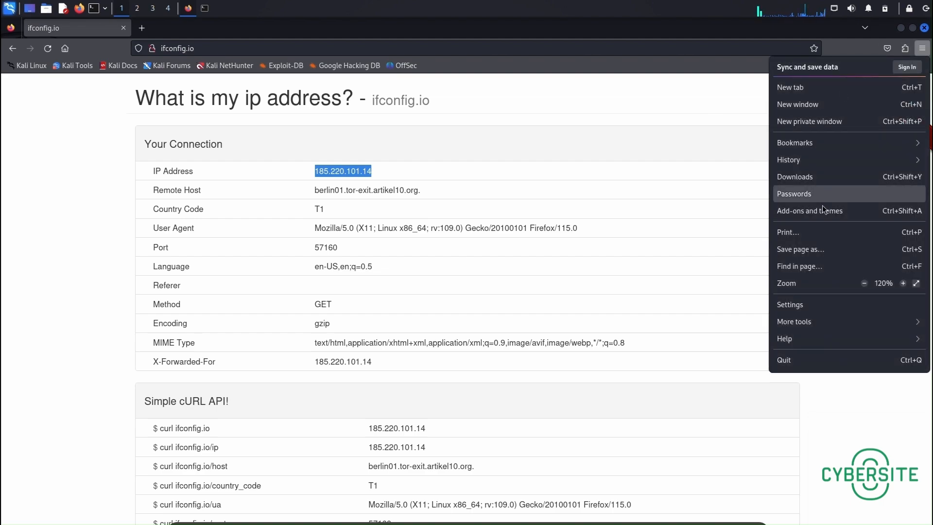
{"action": "left_click", "coordinate": [789, 304]}
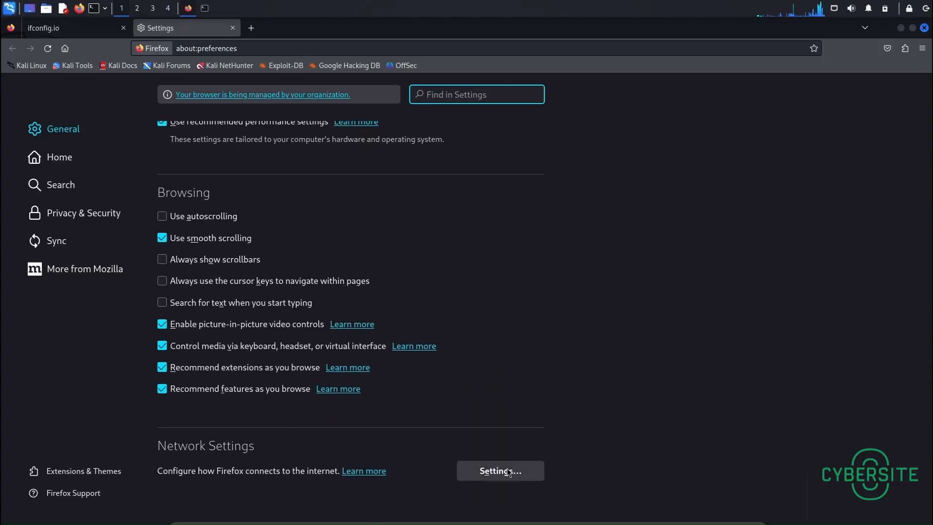
{"action": "left_click", "coordinate": [499, 471]}
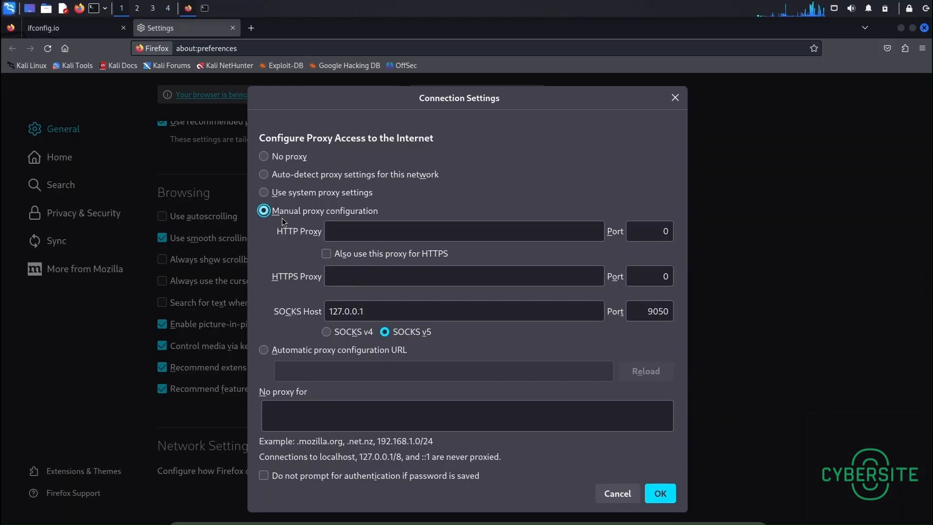
Select 'Use system proxy settings' in place of the Tor SOCKS proxy and save.
{"action": "left_click", "coordinate": [263, 193]}
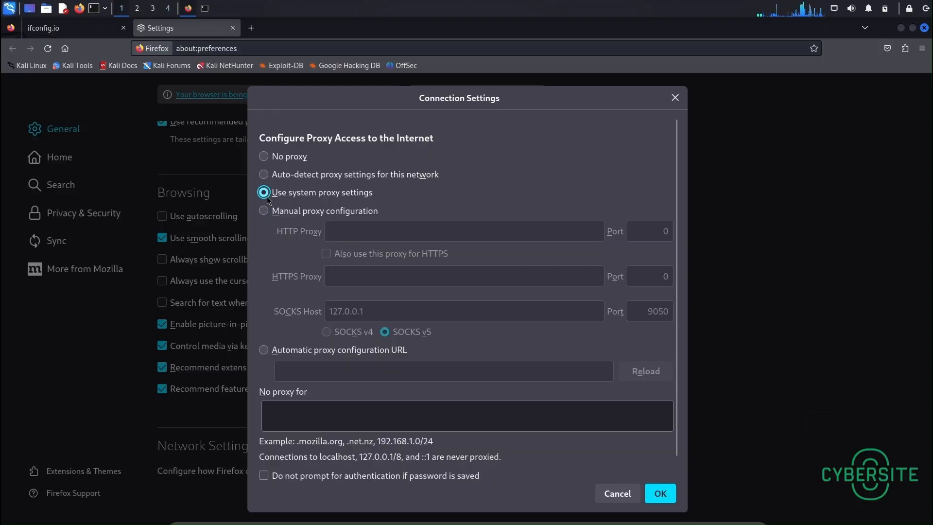
{"action": "mouse_move", "coordinate": [592, 357]}
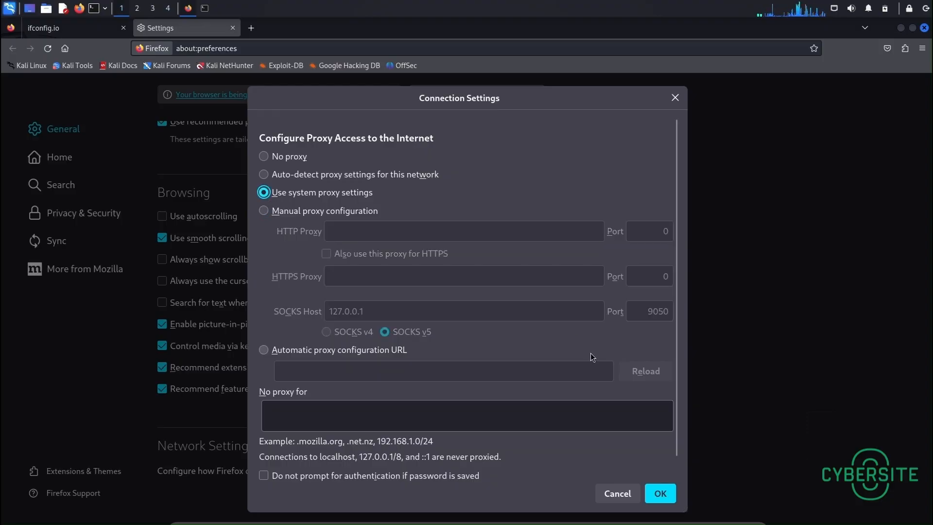
{"action": "left_click", "coordinate": [660, 494]}
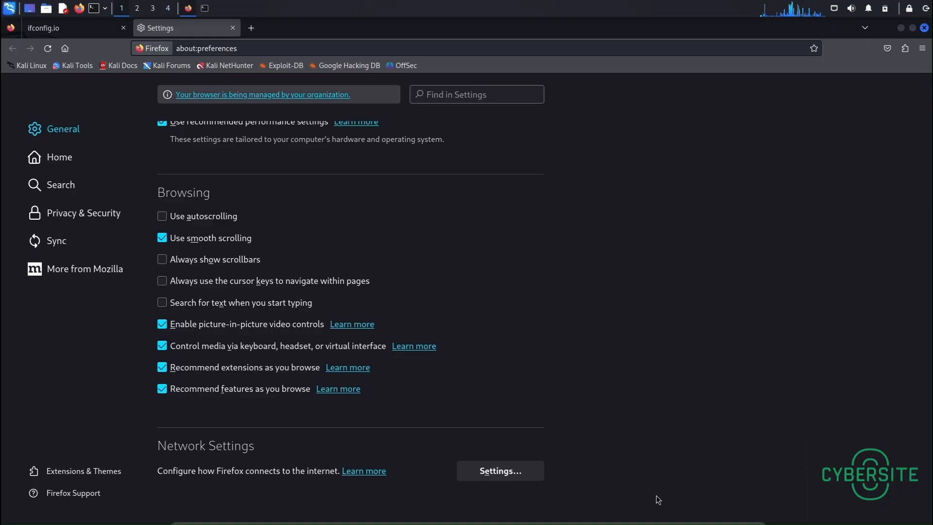
{"action": "mouse_move", "coordinate": [848, 237]}
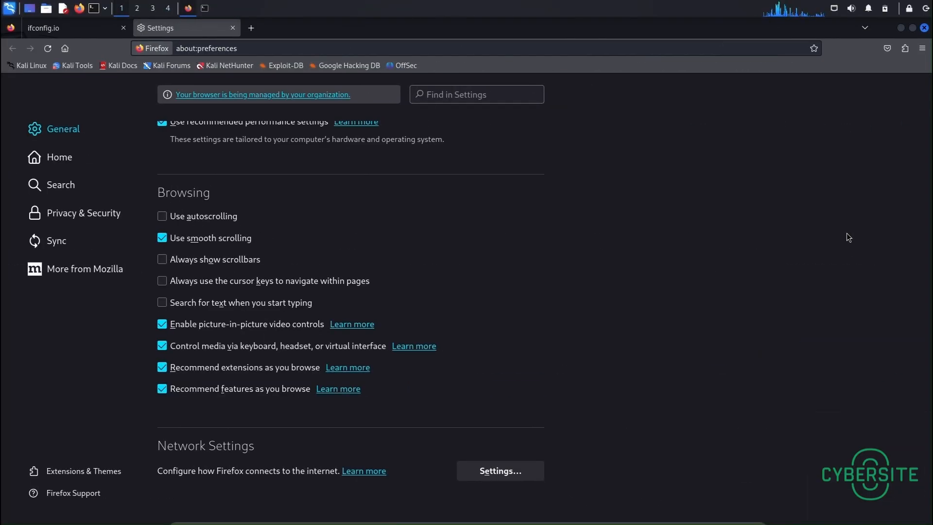